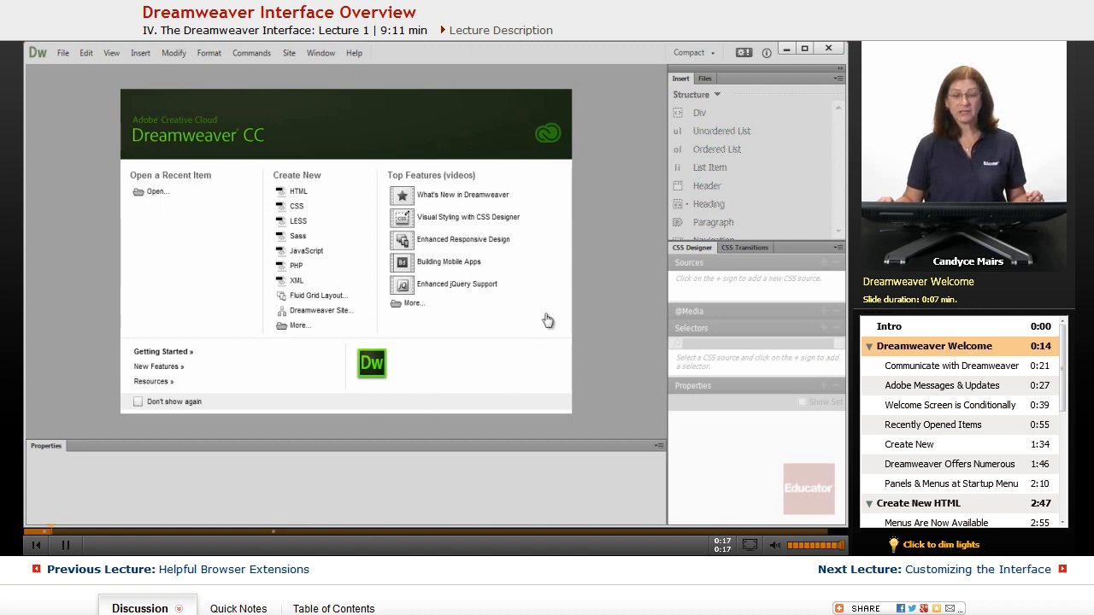
pyautogui.moveTo(544, 388)
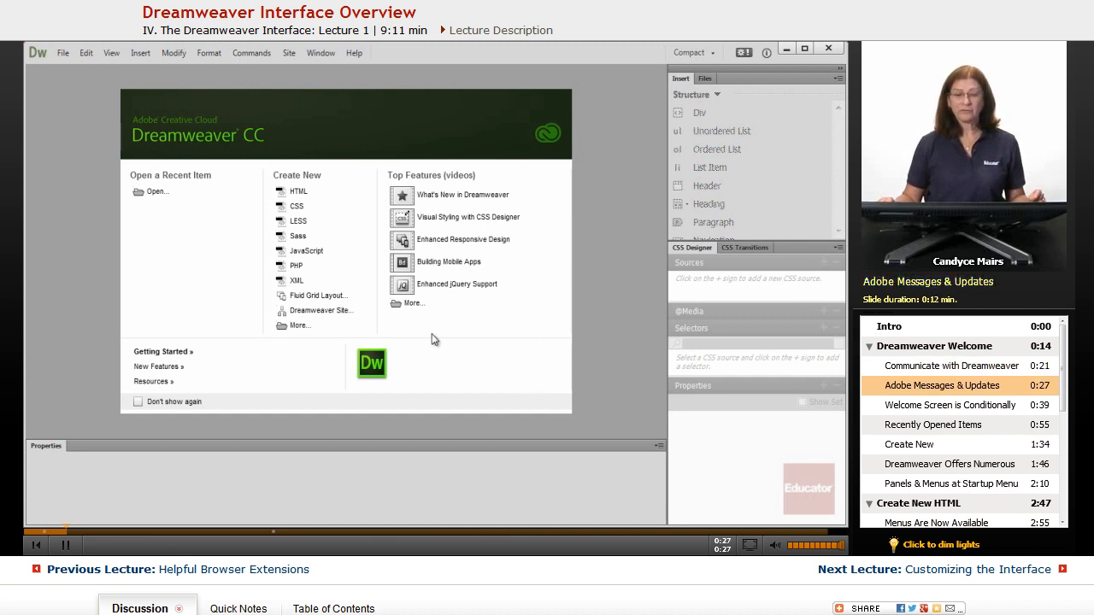
pyautogui.moveTo(462, 438)
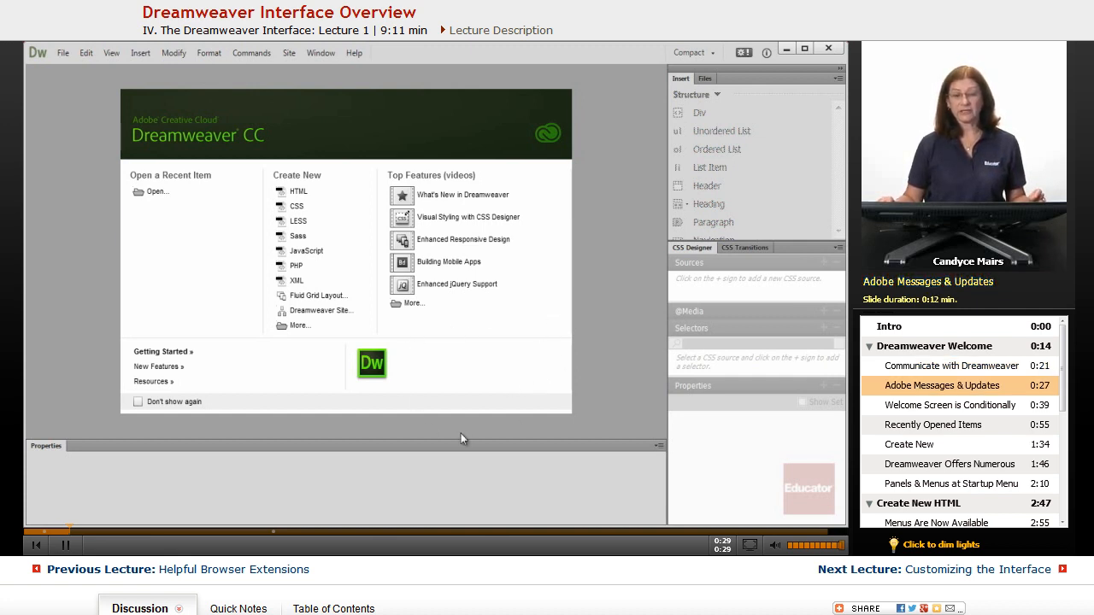
pyautogui.moveTo(475, 434)
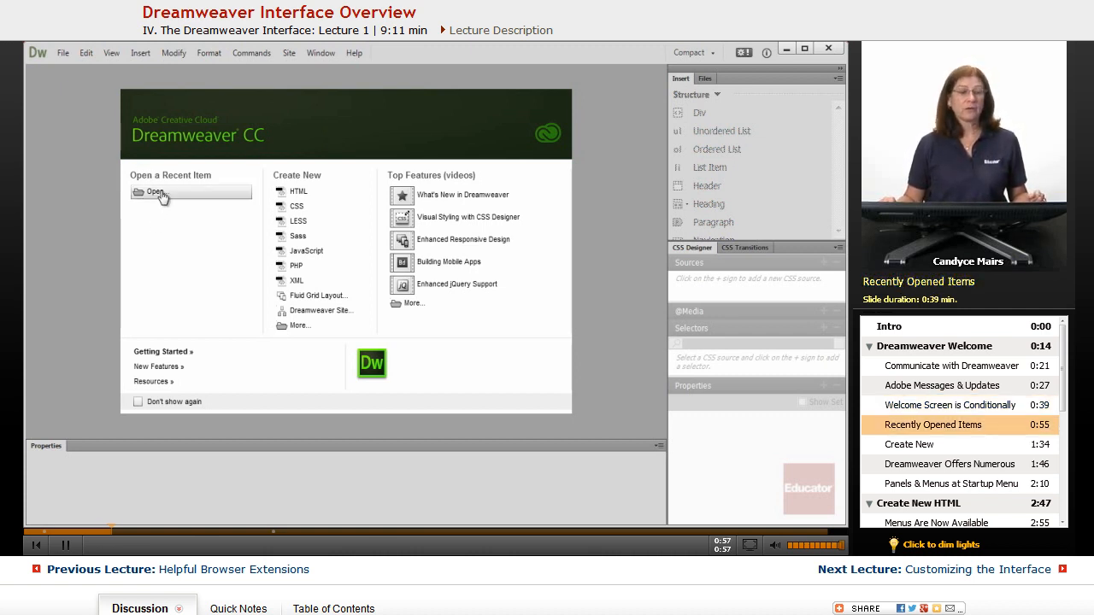
pyautogui.moveTo(203, 246)
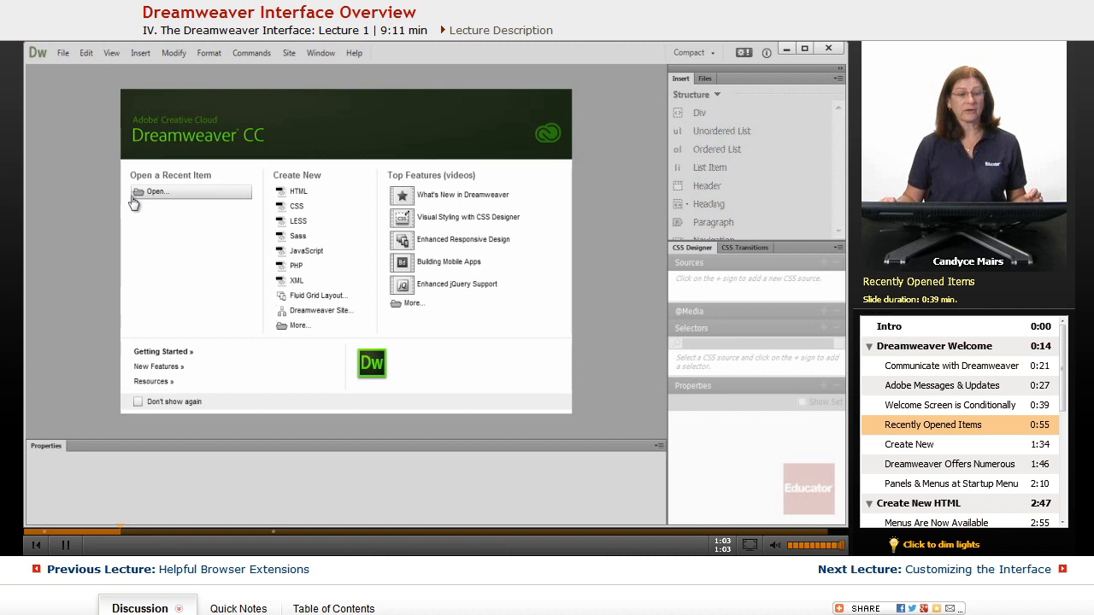
pyautogui.moveTo(164, 287)
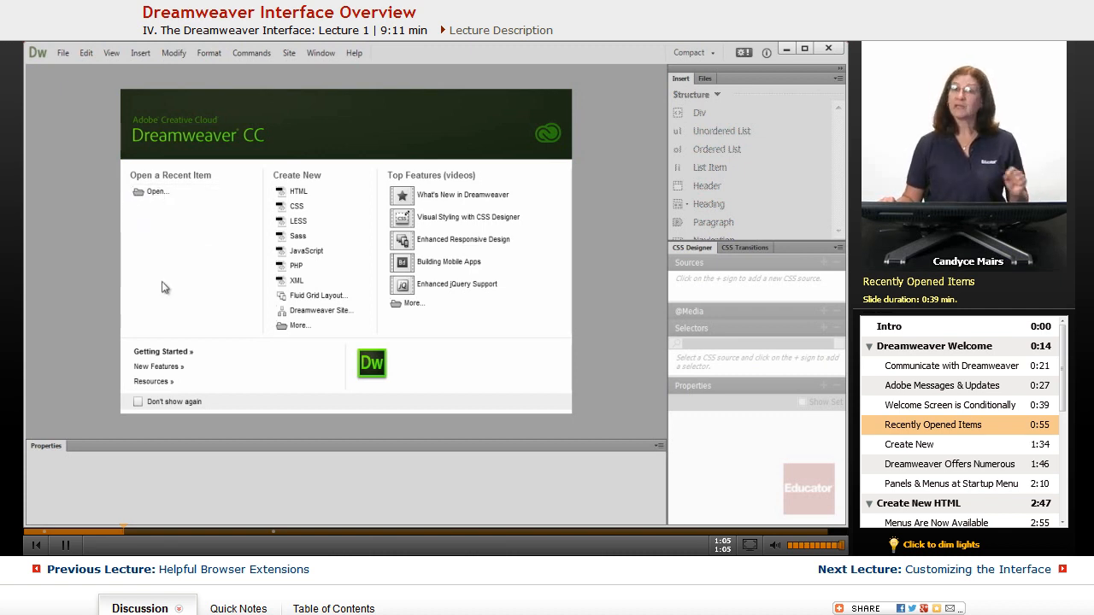
pyautogui.moveTo(174, 219)
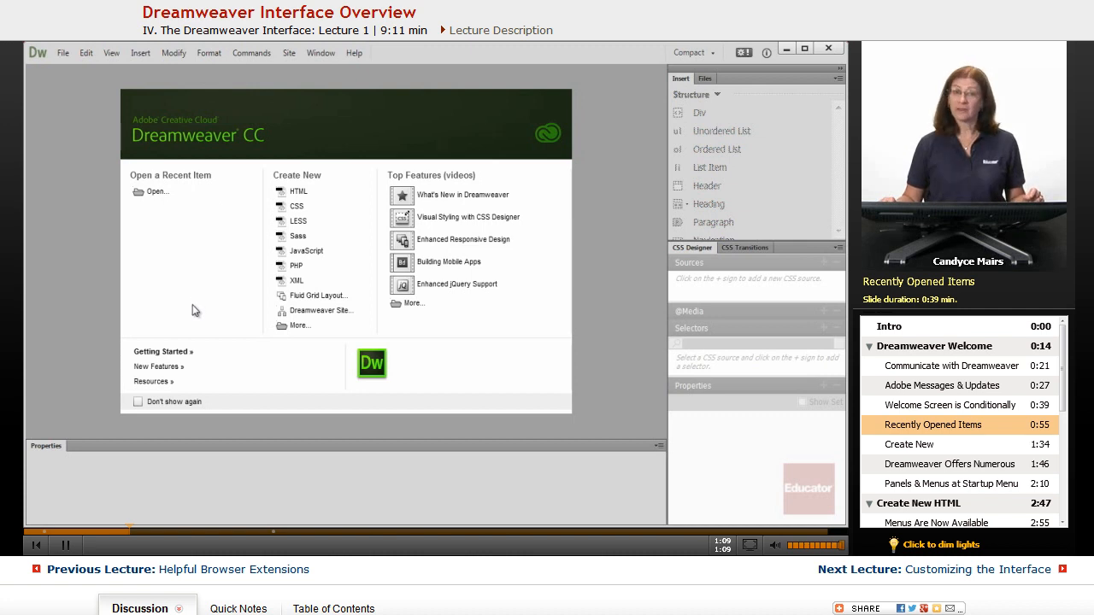
pyautogui.moveTo(186, 208)
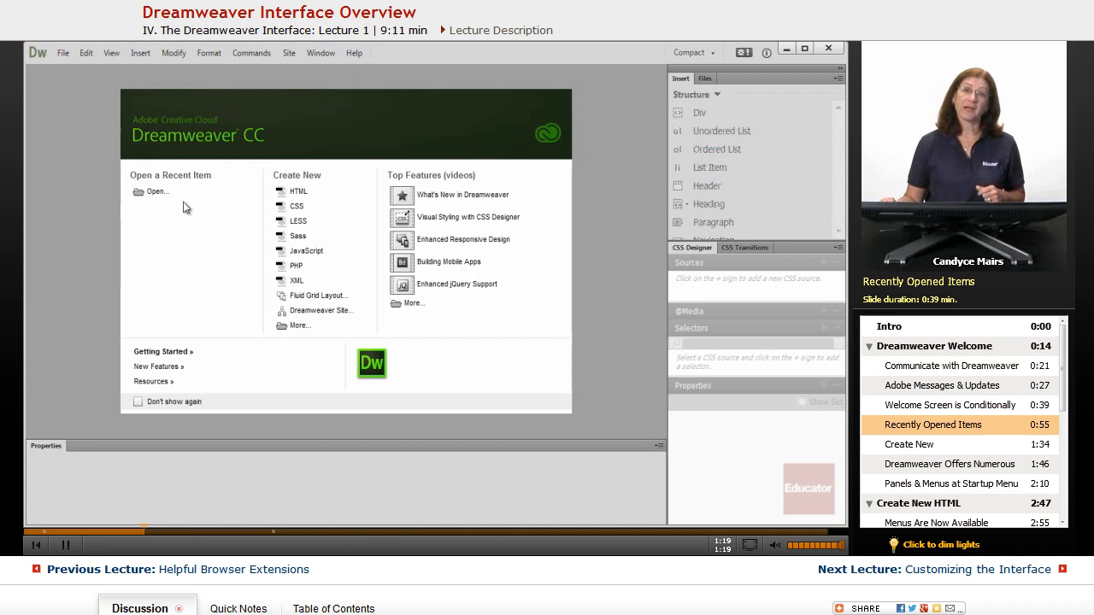
pyautogui.moveTo(205, 220)
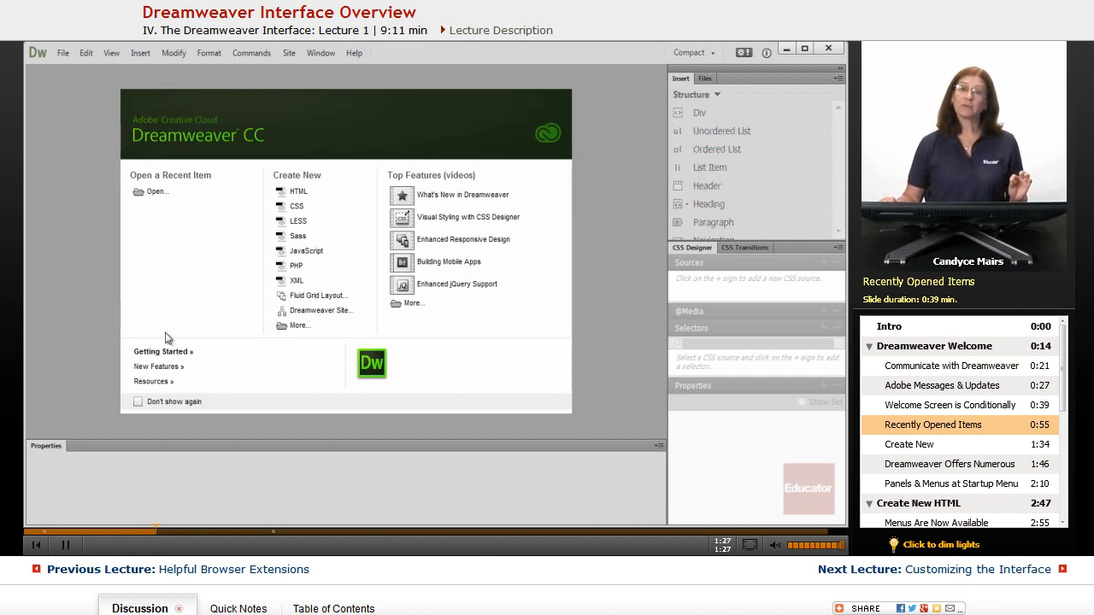
pyautogui.moveTo(235, 291)
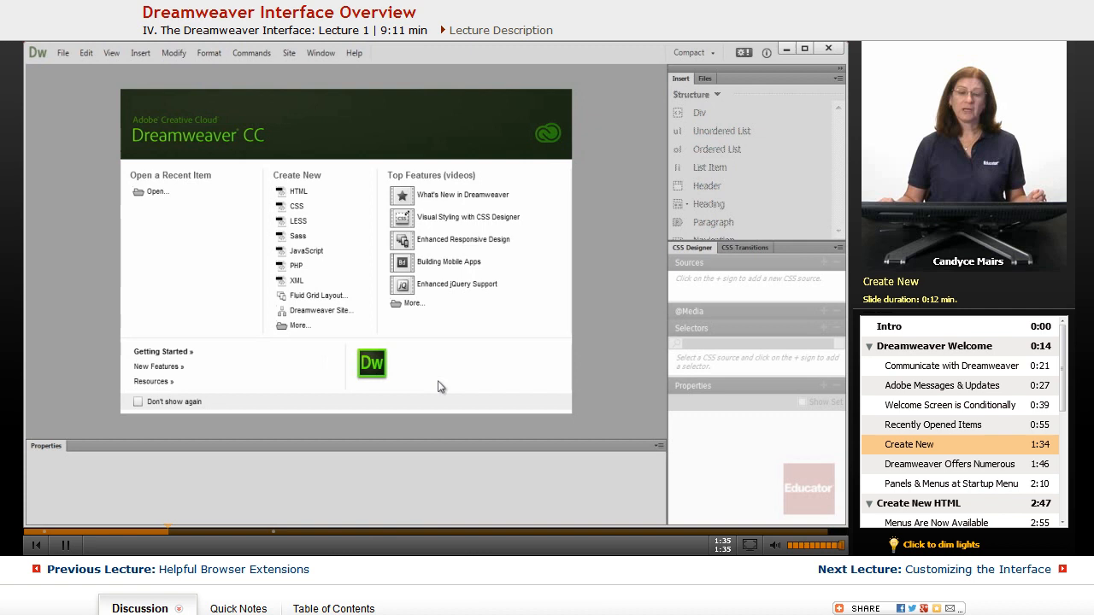
pyautogui.moveTo(453, 393)
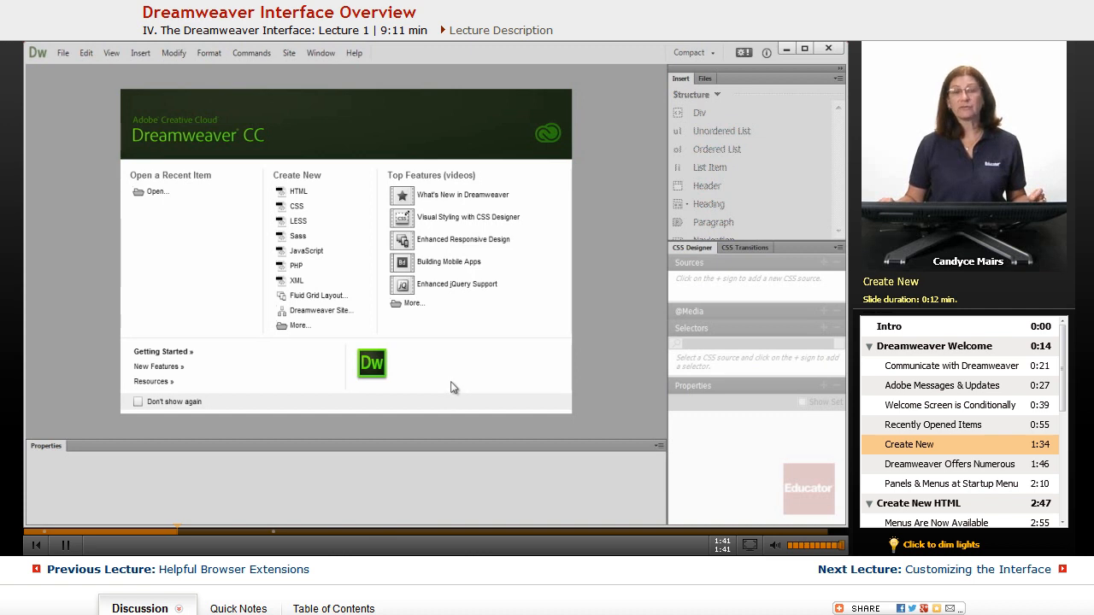
pyautogui.moveTo(346, 170)
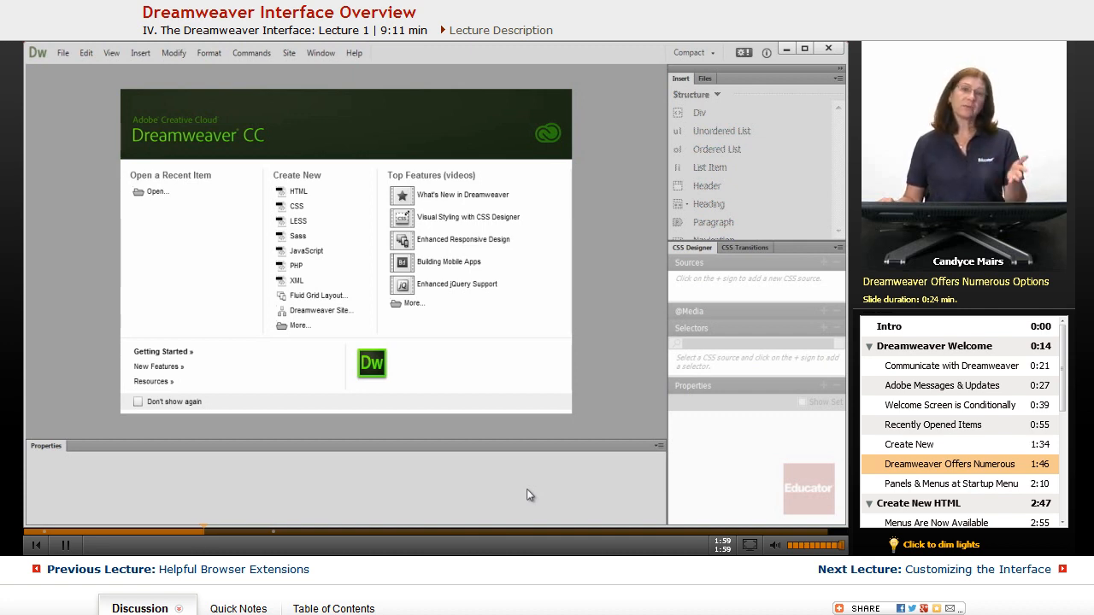
pyautogui.moveTo(311, 164)
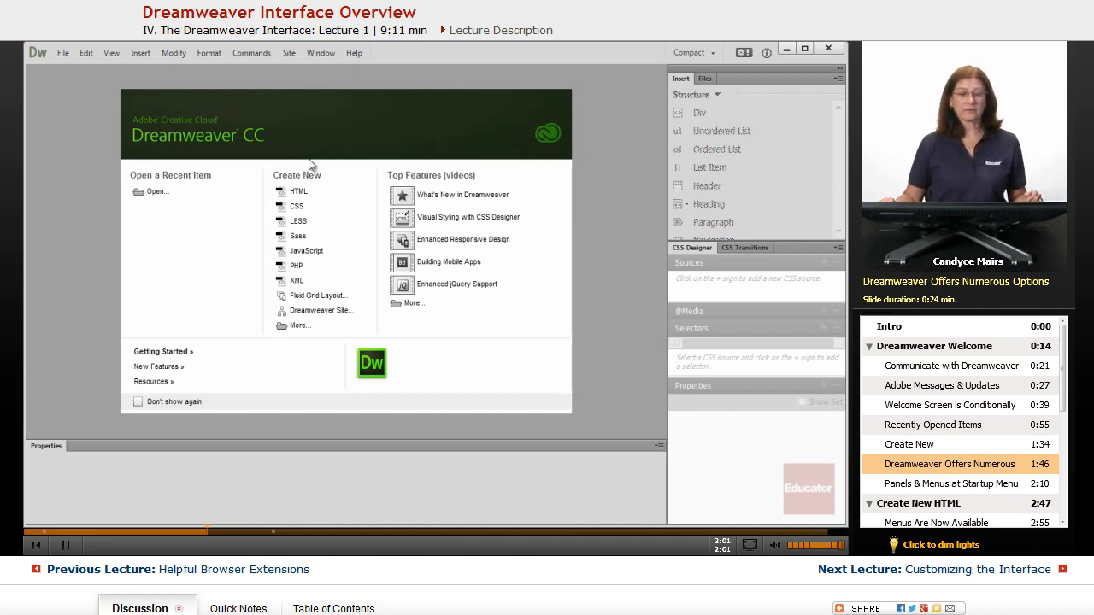
pyautogui.moveTo(301, 342)
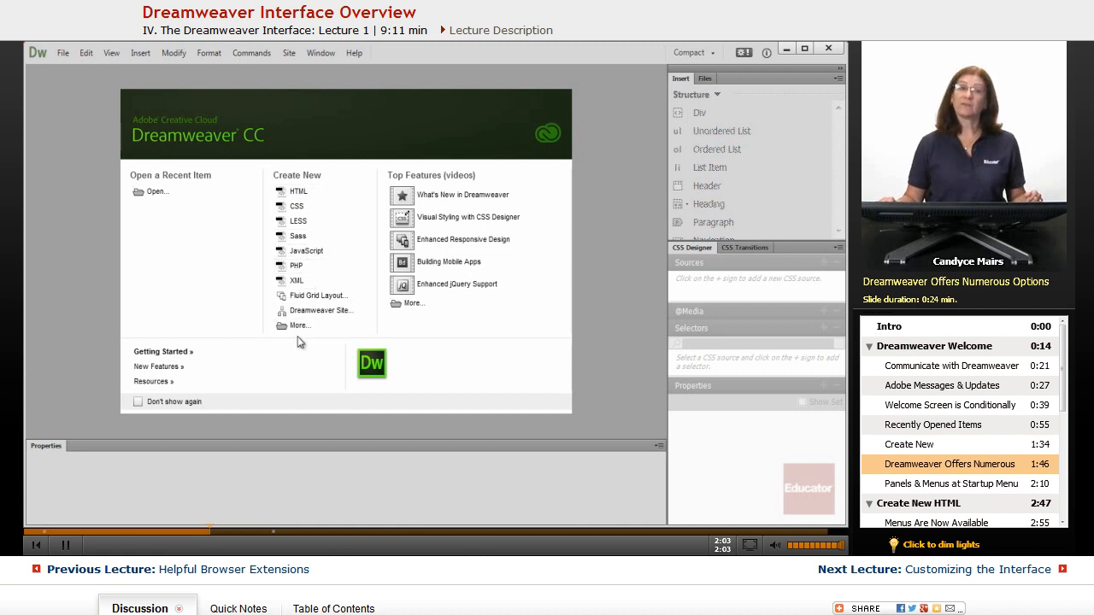
pyautogui.moveTo(434, 371)
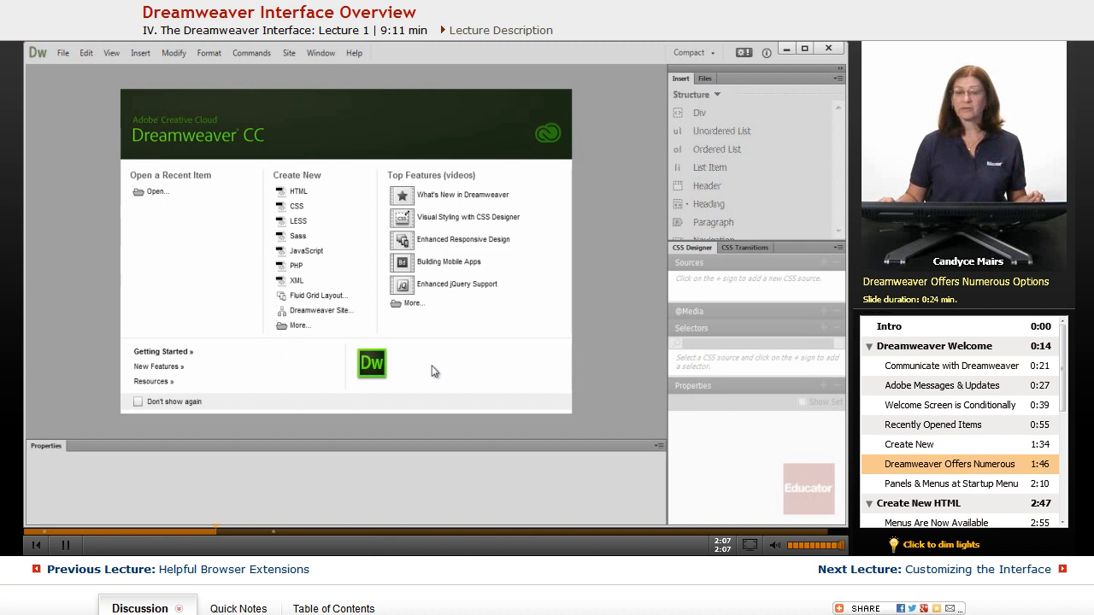
pyautogui.moveTo(660, 181)
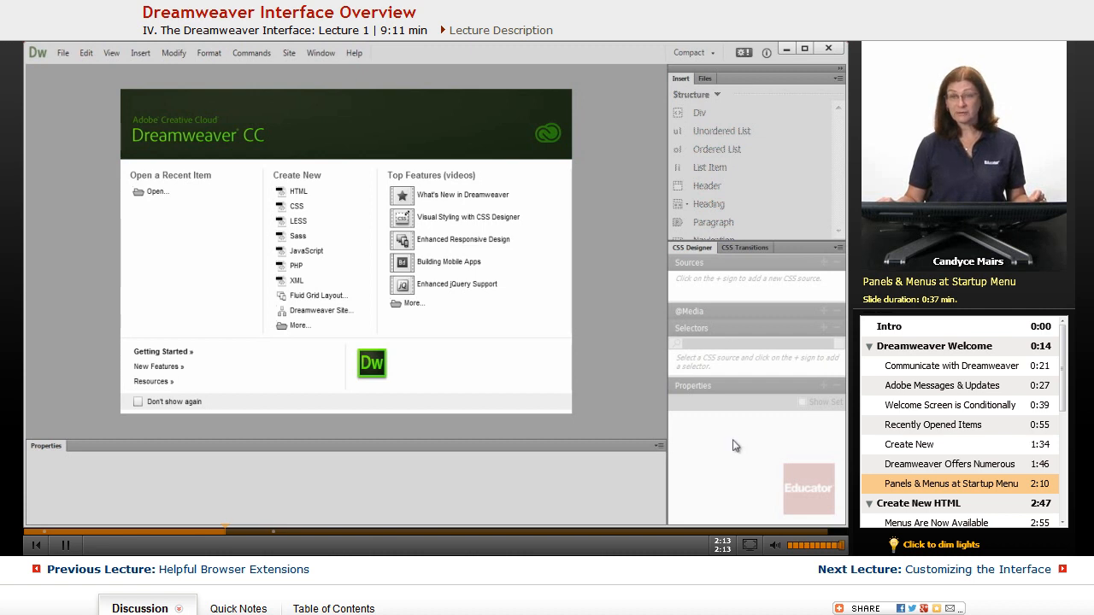
pyautogui.moveTo(62, 485)
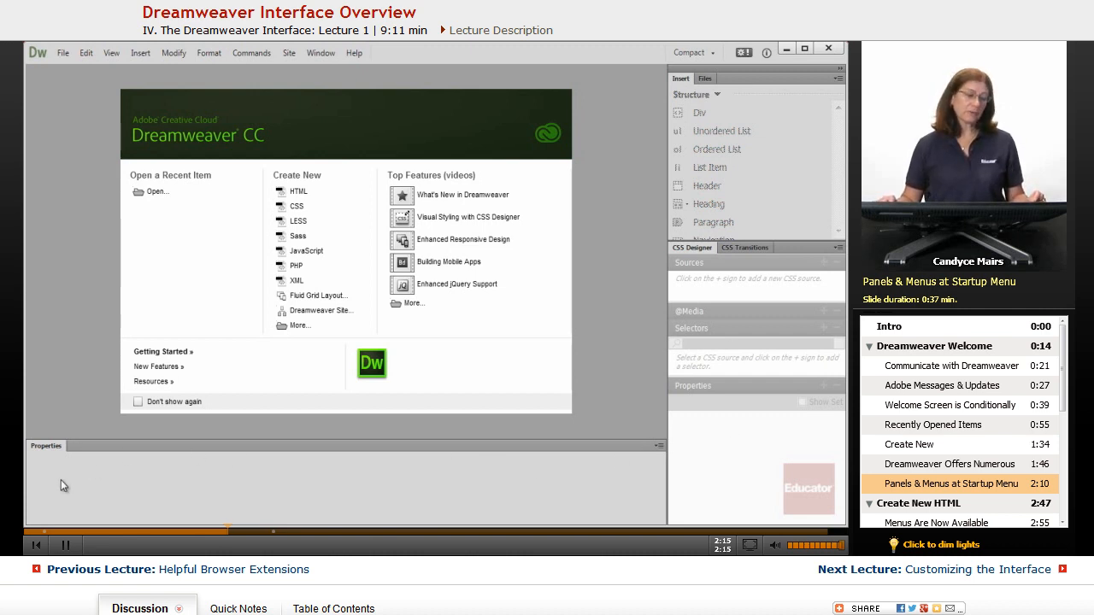
pyautogui.moveTo(563, 483)
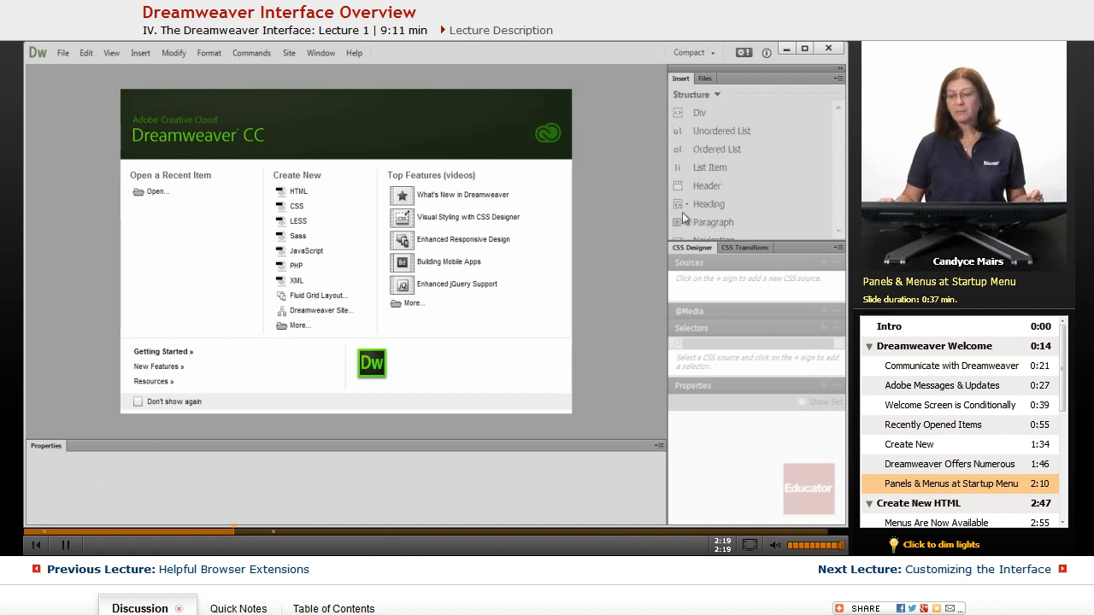
pyautogui.moveTo(701, 482)
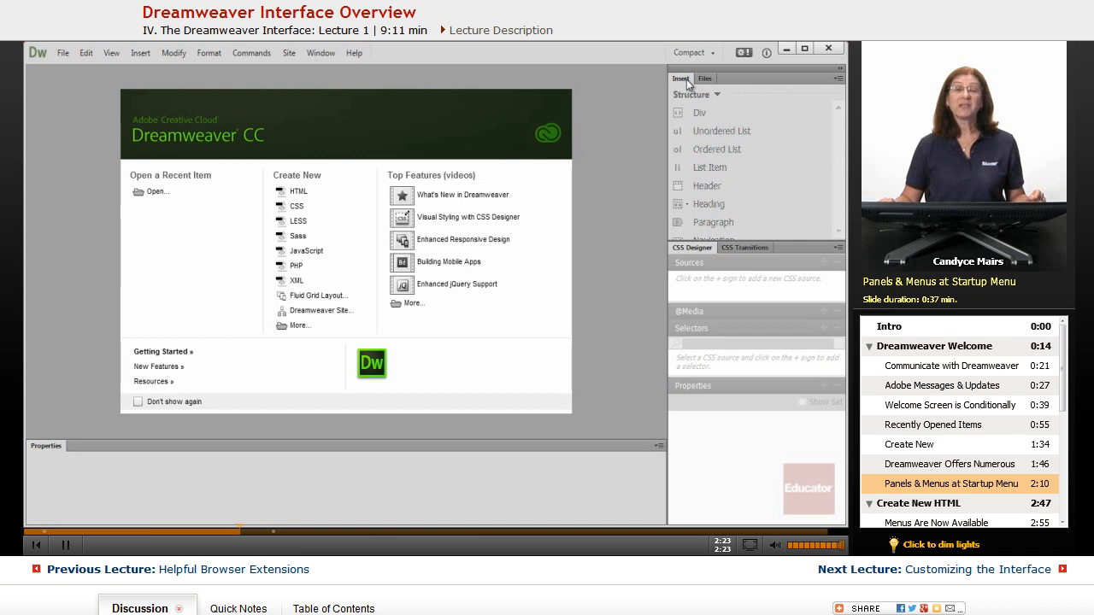
pyautogui.moveTo(725, 233)
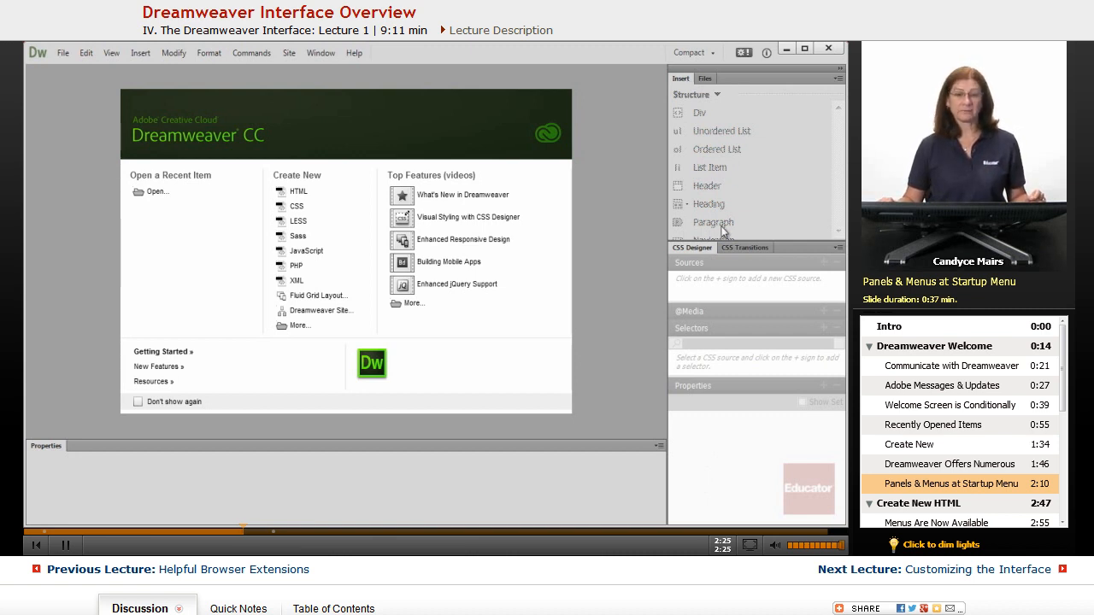
pyautogui.moveTo(636, 224)
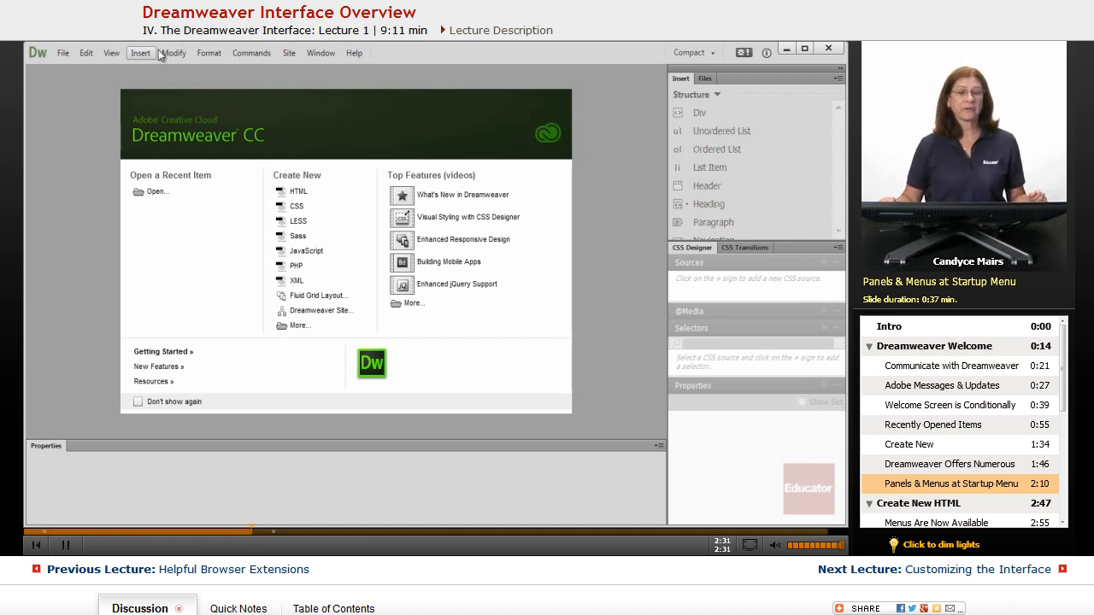
# - Browse the Format and Modify menus, then start a new blank HTML document from the welcome screen
pyautogui.click(209, 53)
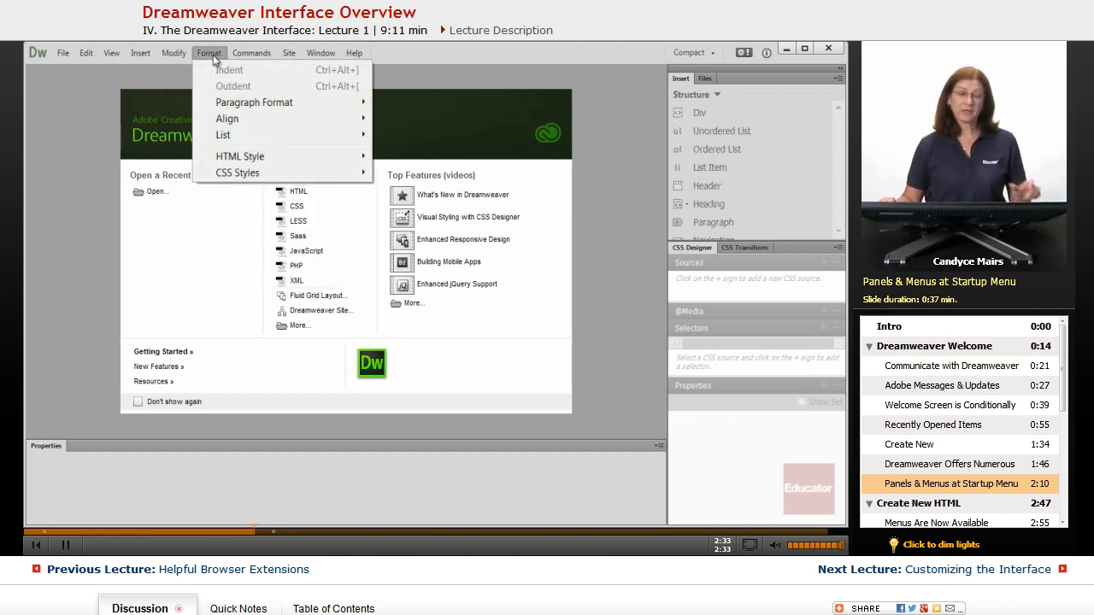
pyautogui.click(174, 51)
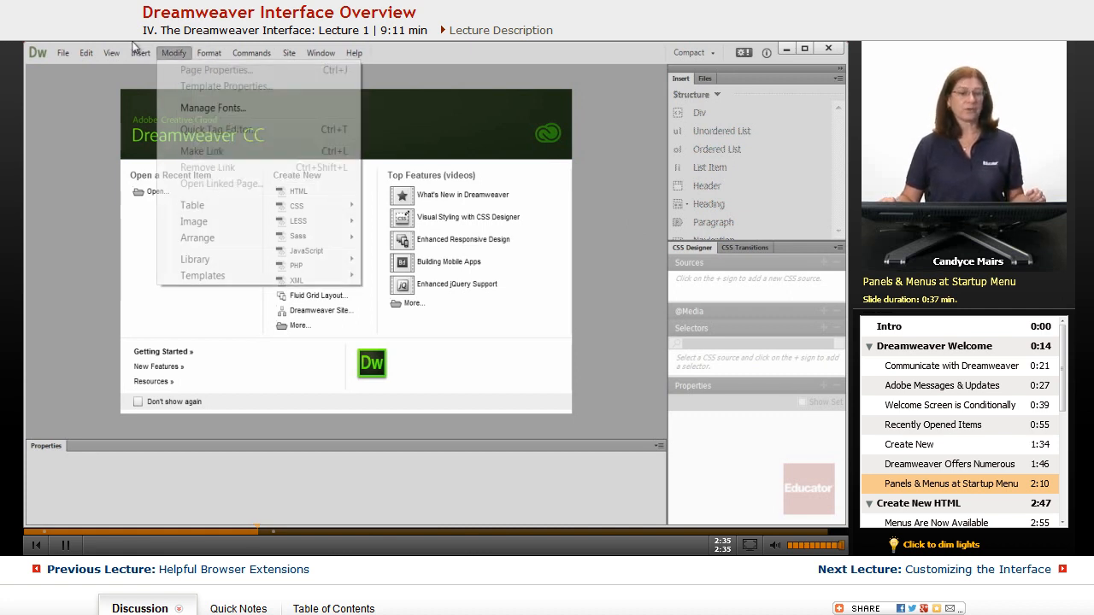
pyautogui.click(140, 51)
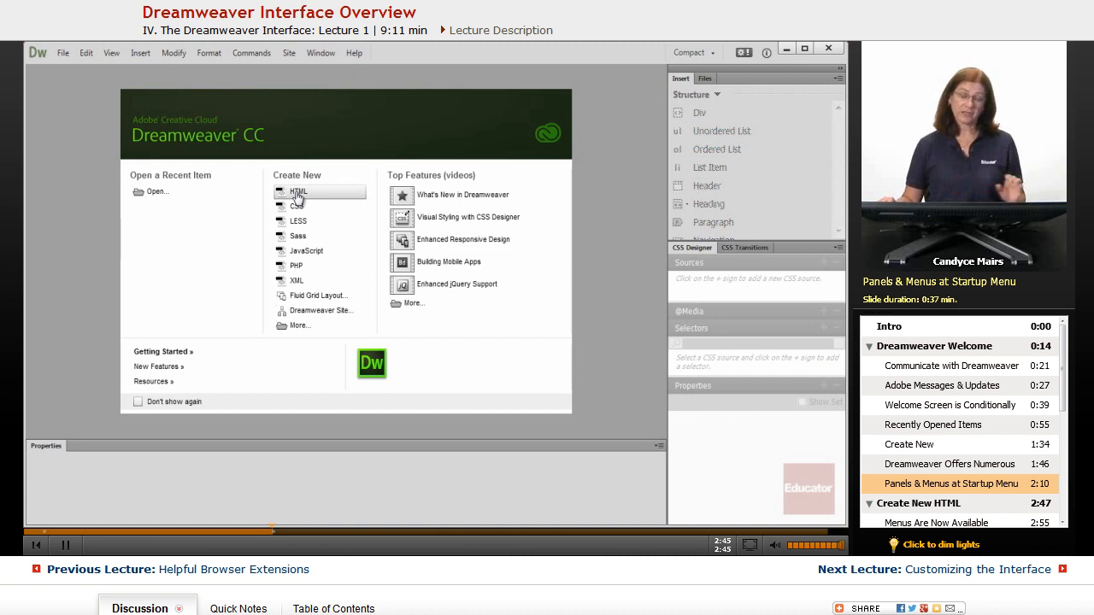
pyautogui.click(297, 192)
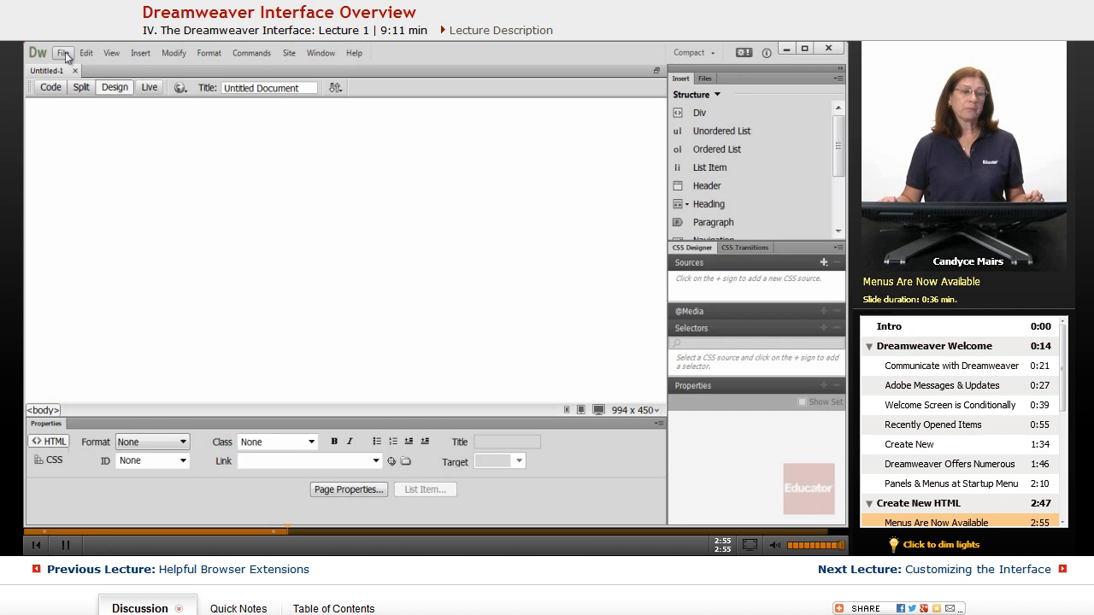
pyautogui.click(86, 52)
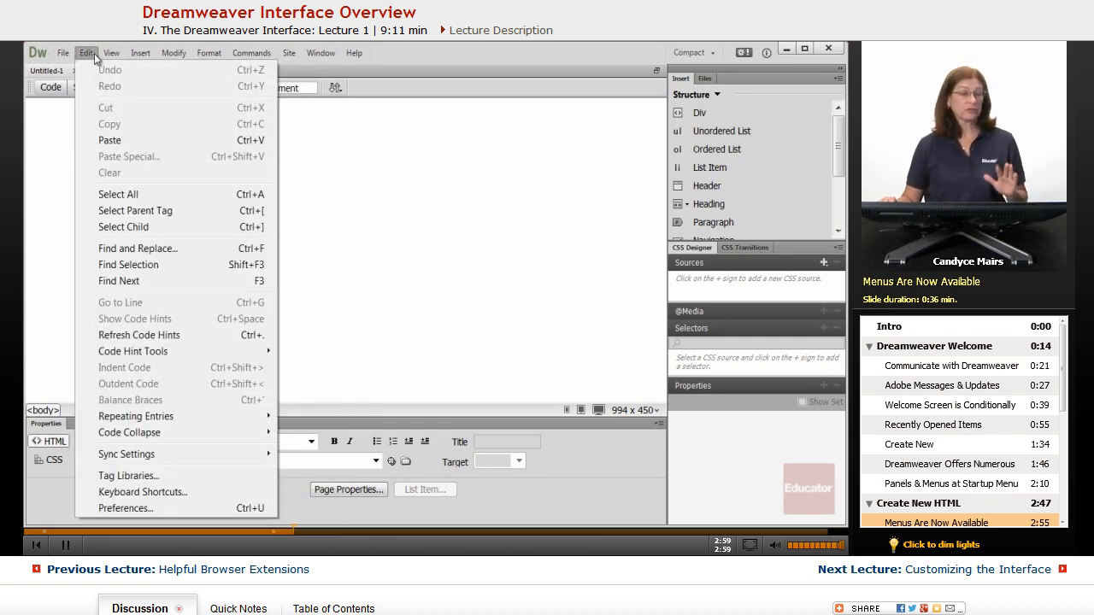
pyautogui.click(140, 52)
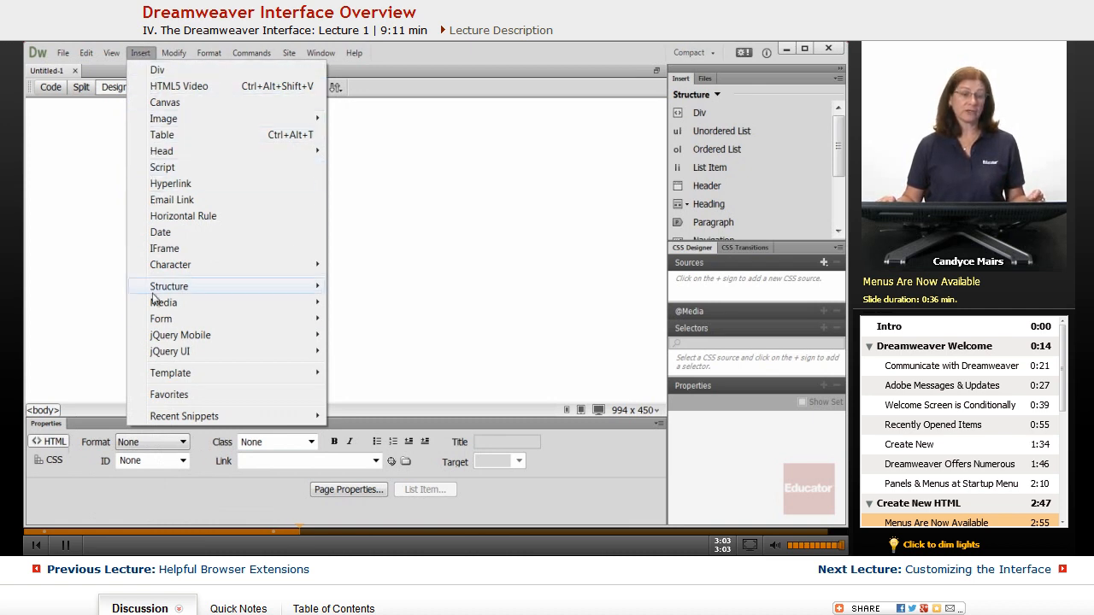
pyautogui.moveTo(479, 222)
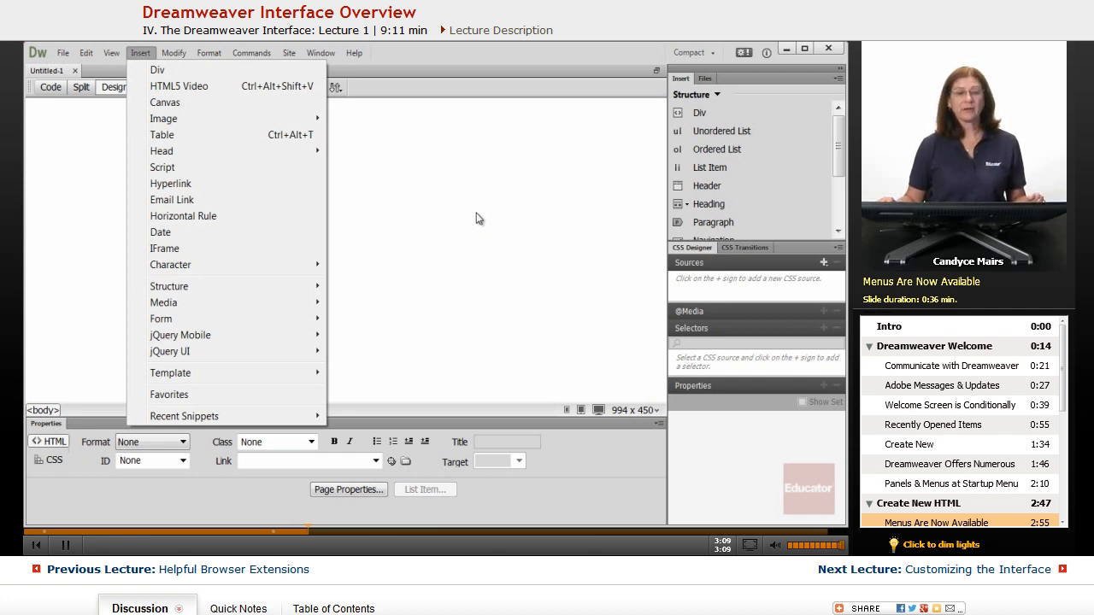
pyautogui.click(174, 53)
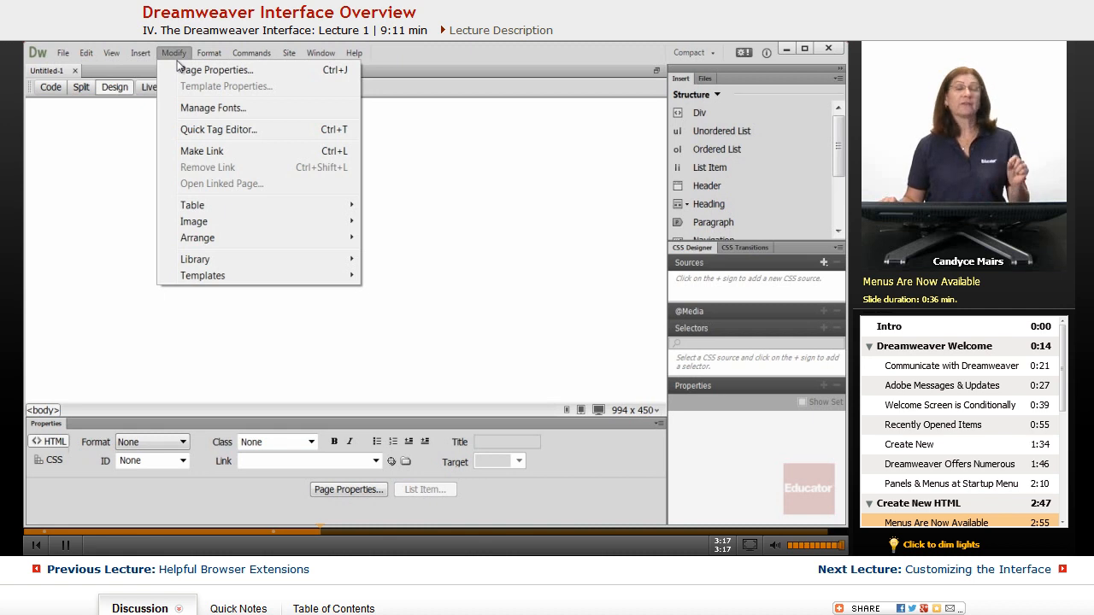
pyautogui.moveTo(376, 194)
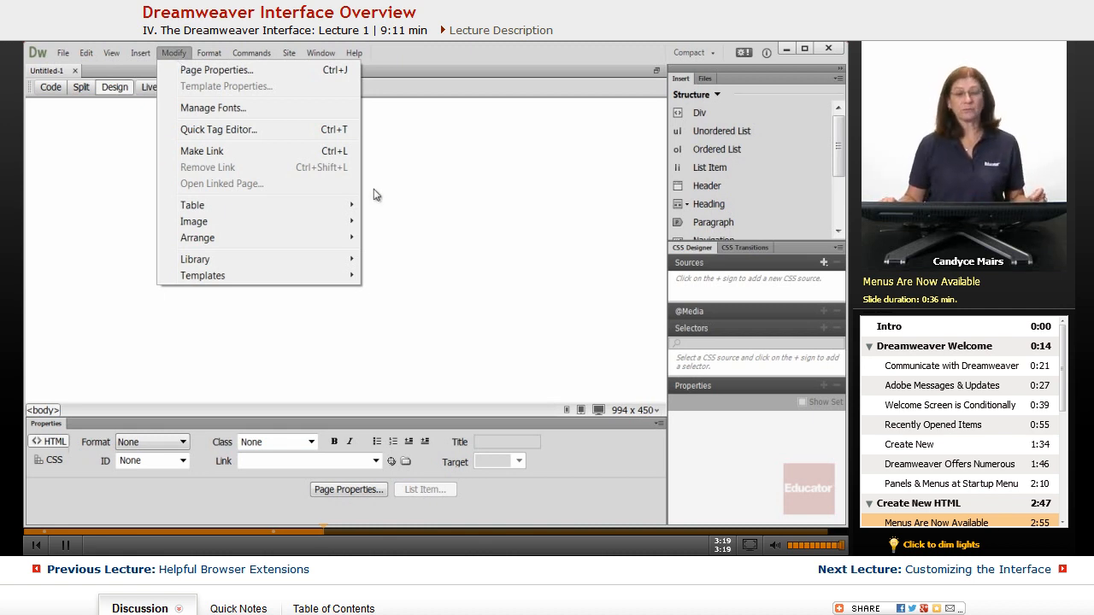
pyautogui.moveTo(289, 68)
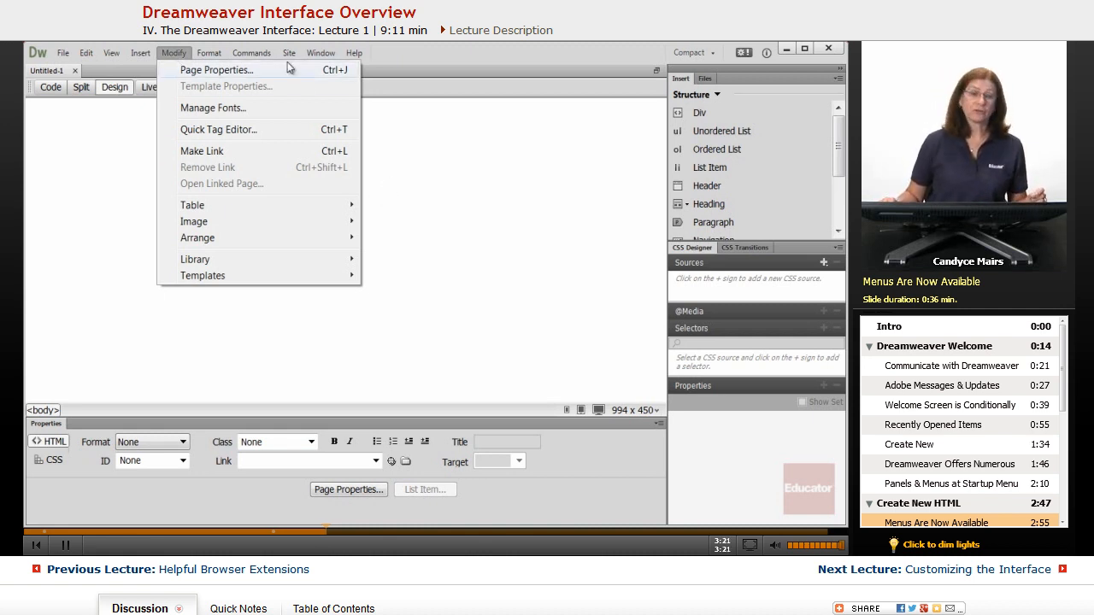
pyautogui.click(289, 53)
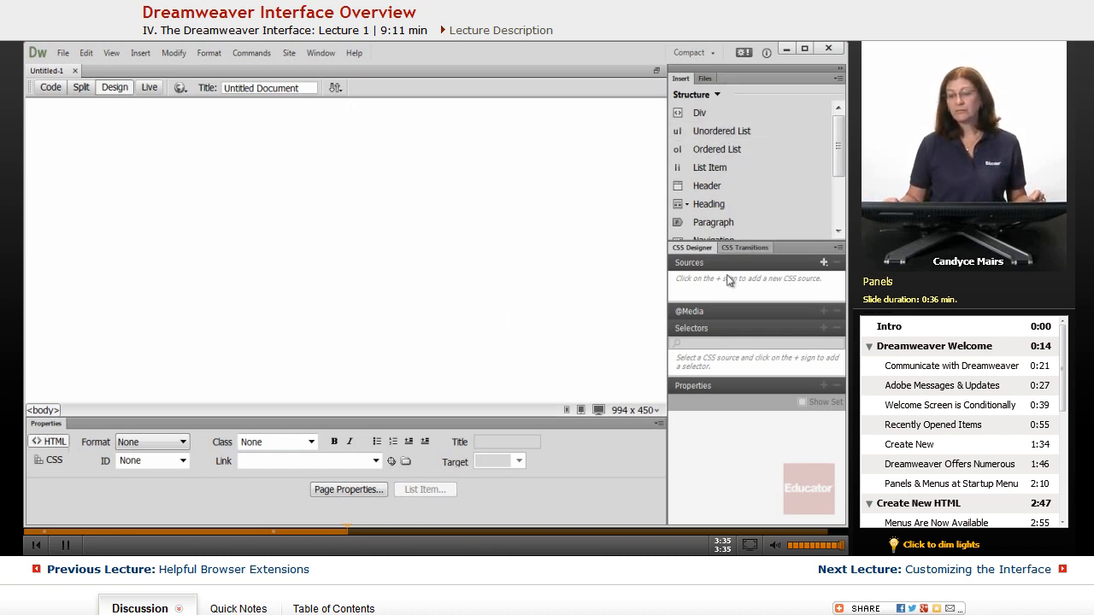
pyautogui.moveTo(739, 488)
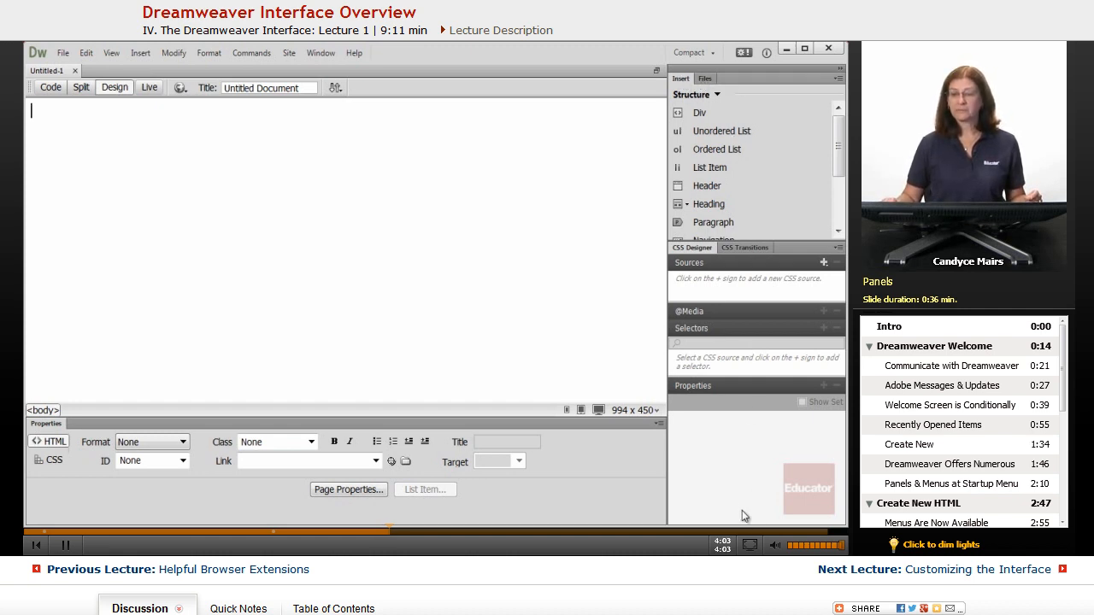
pyautogui.moveTo(715, 427)
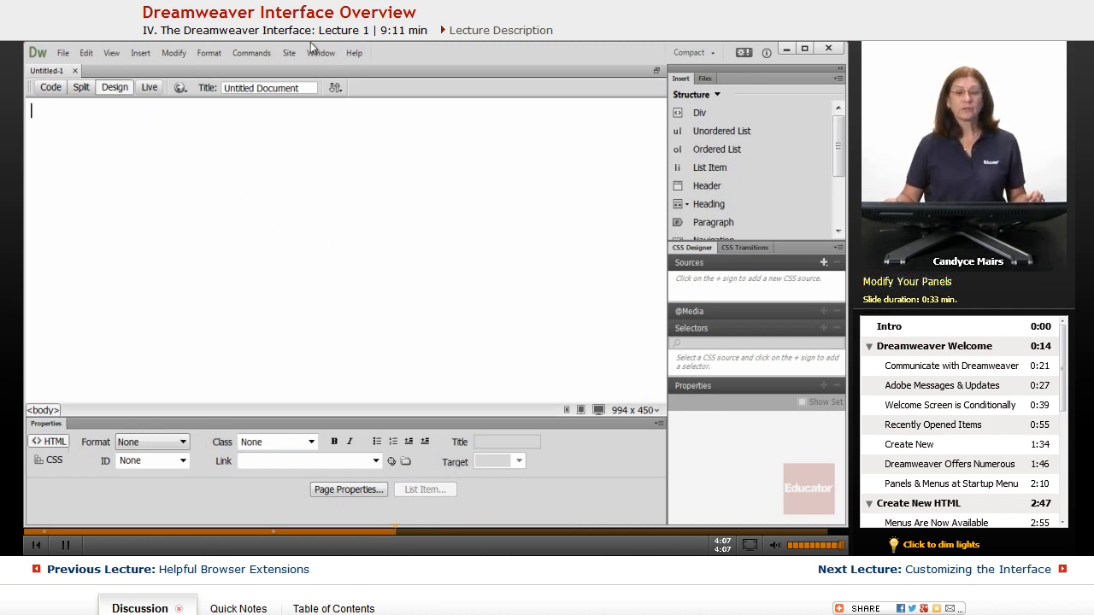
pyautogui.click(322, 51)
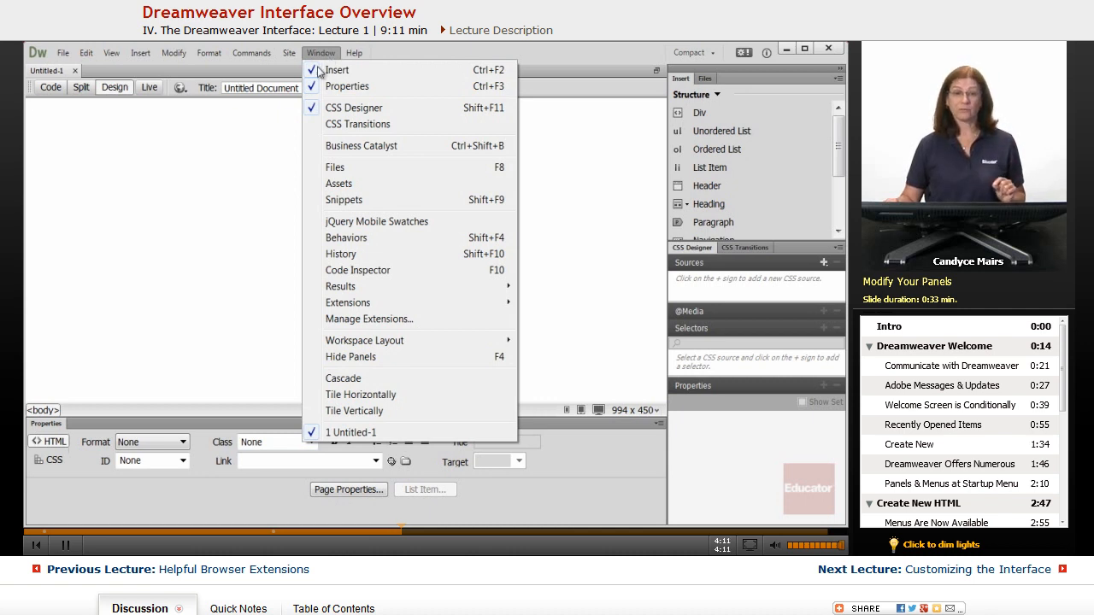
pyautogui.moveTo(312, 274)
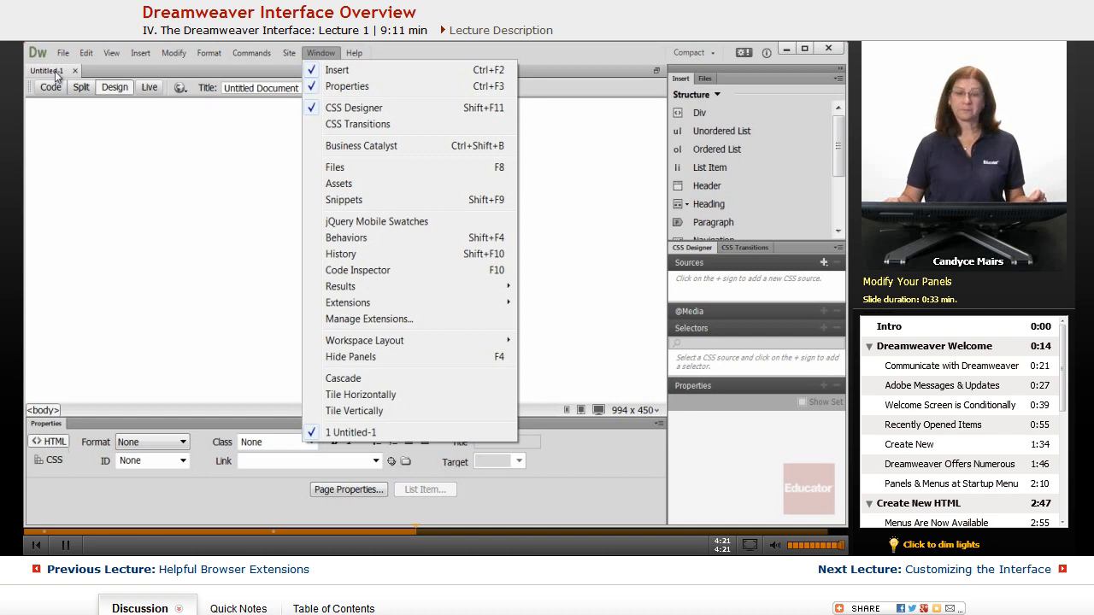
pyautogui.moveTo(335, 176)
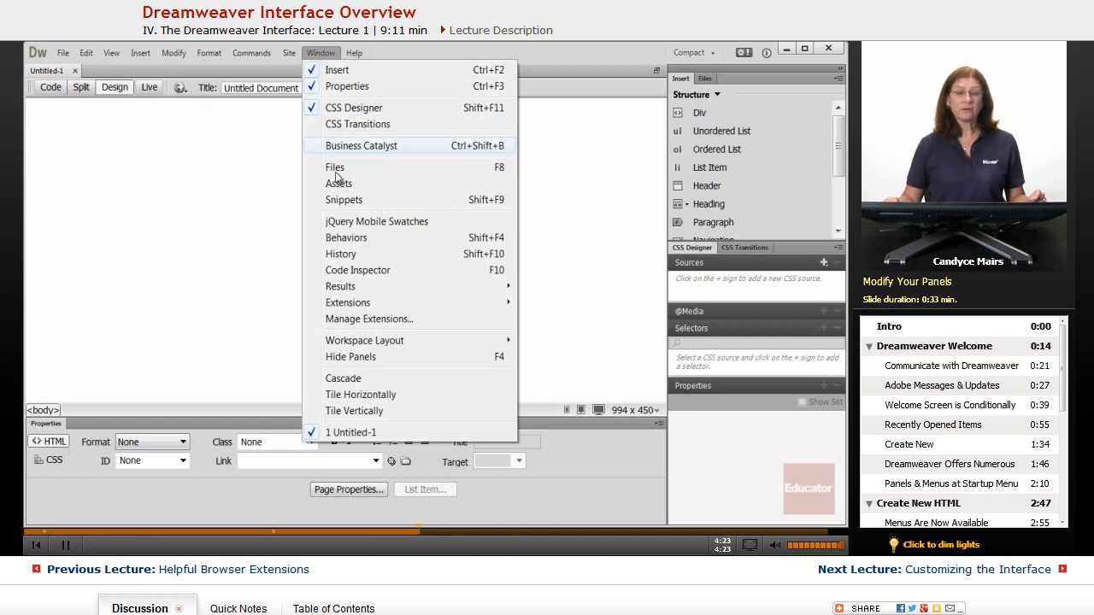
pyautogui.moveTo(354, 410)
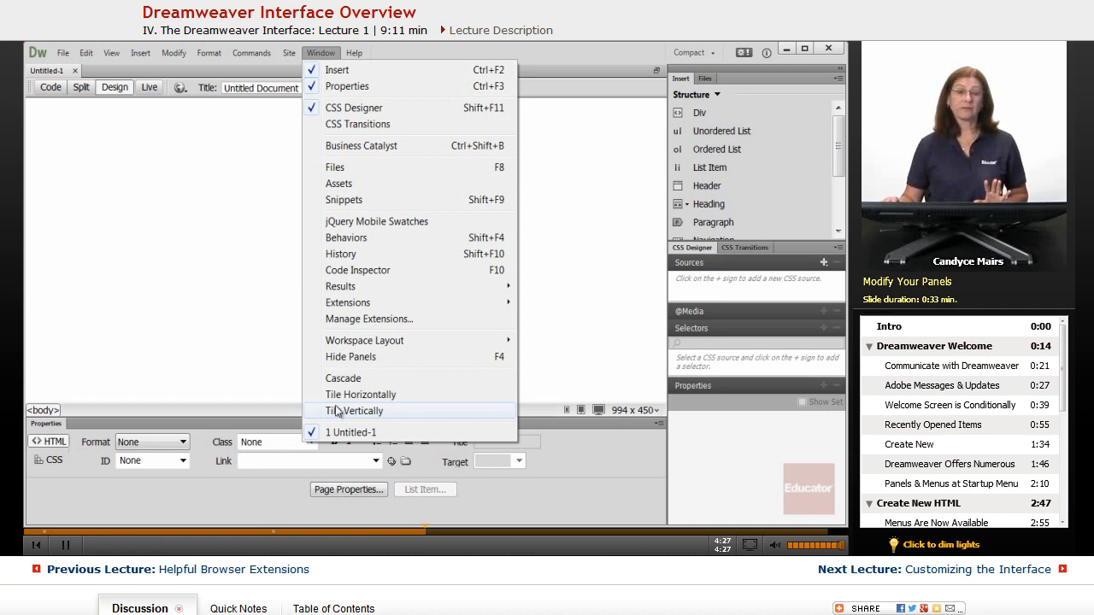
pyautogui.moveTo(226, 75)
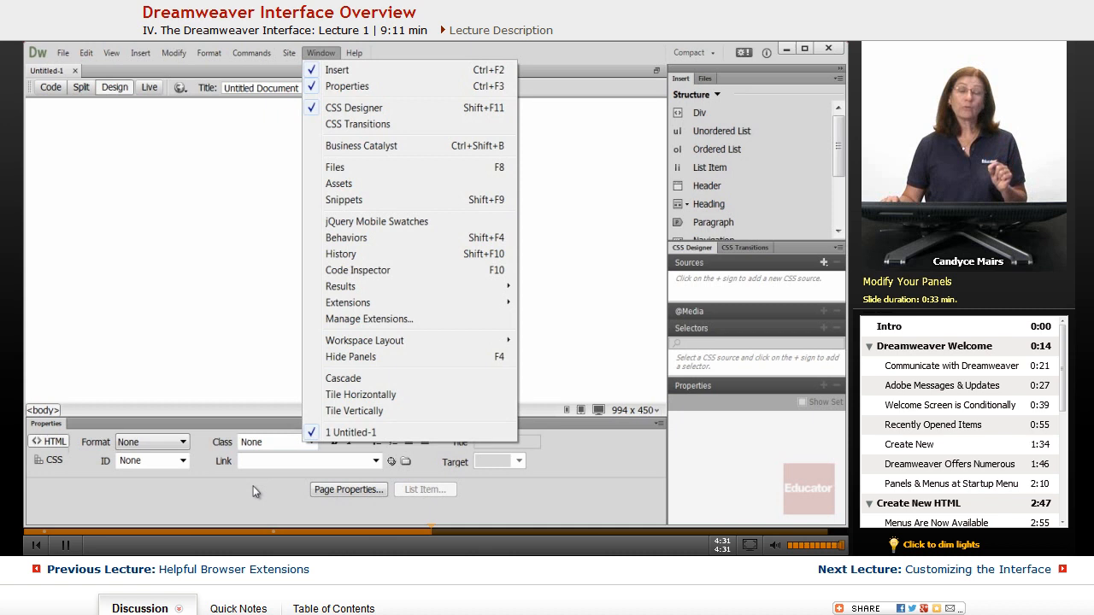
pyautogui.moveTo(82, 513)
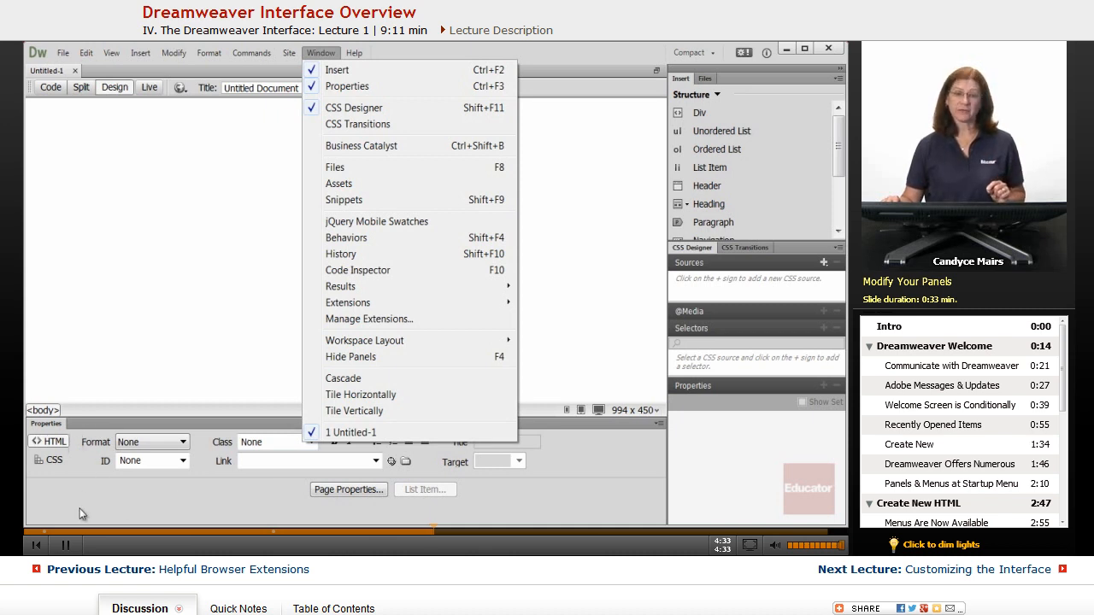
pyautogui.click(321, 52)
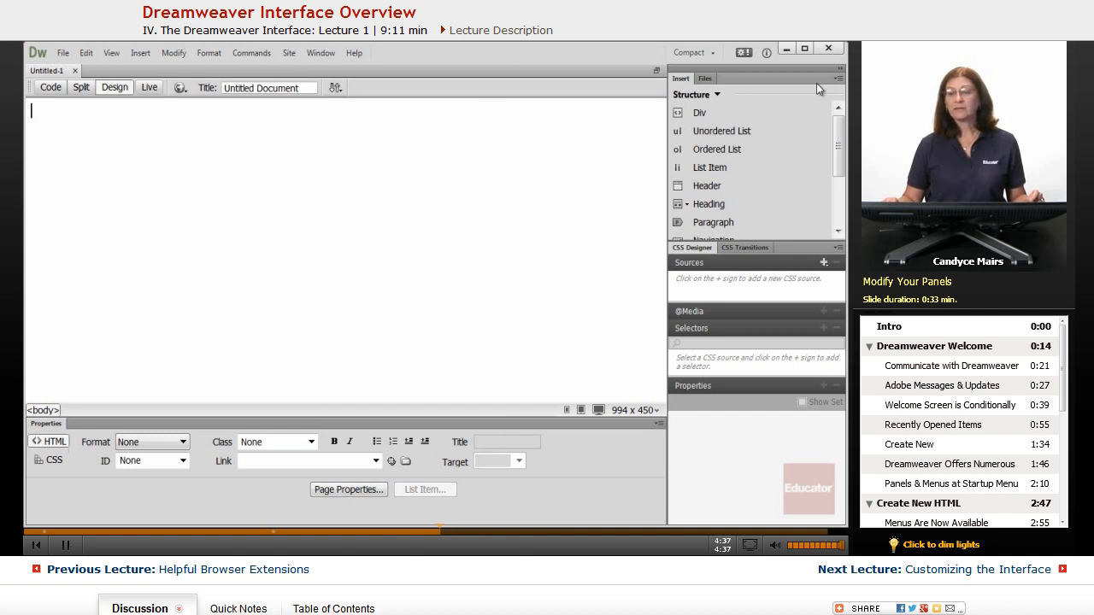
pyautogui.moveTo(539, 492)
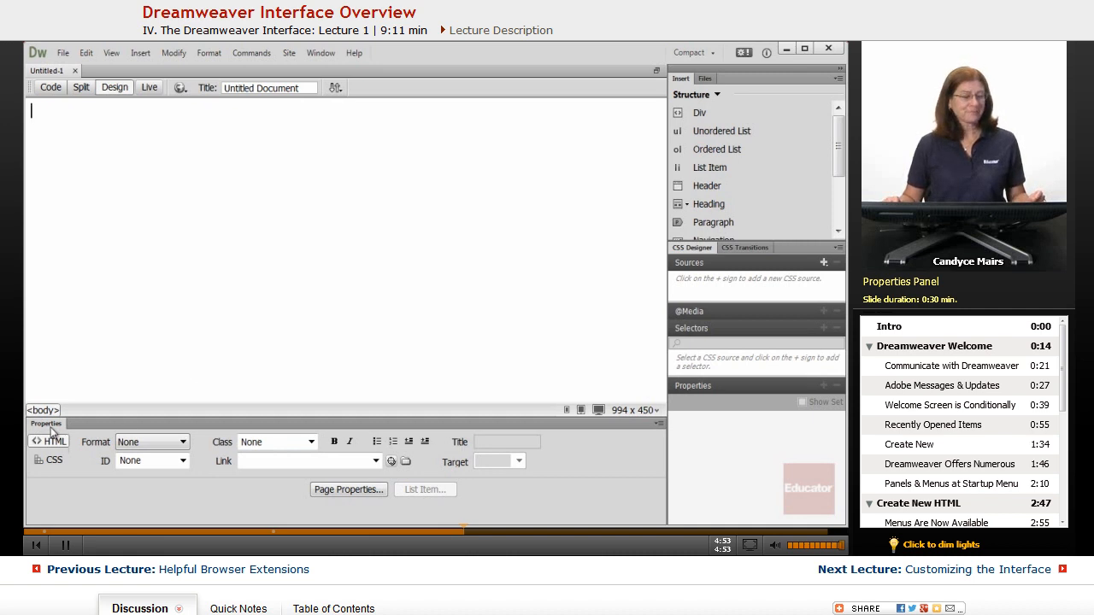
pyautogui.moveTo(236, 469)
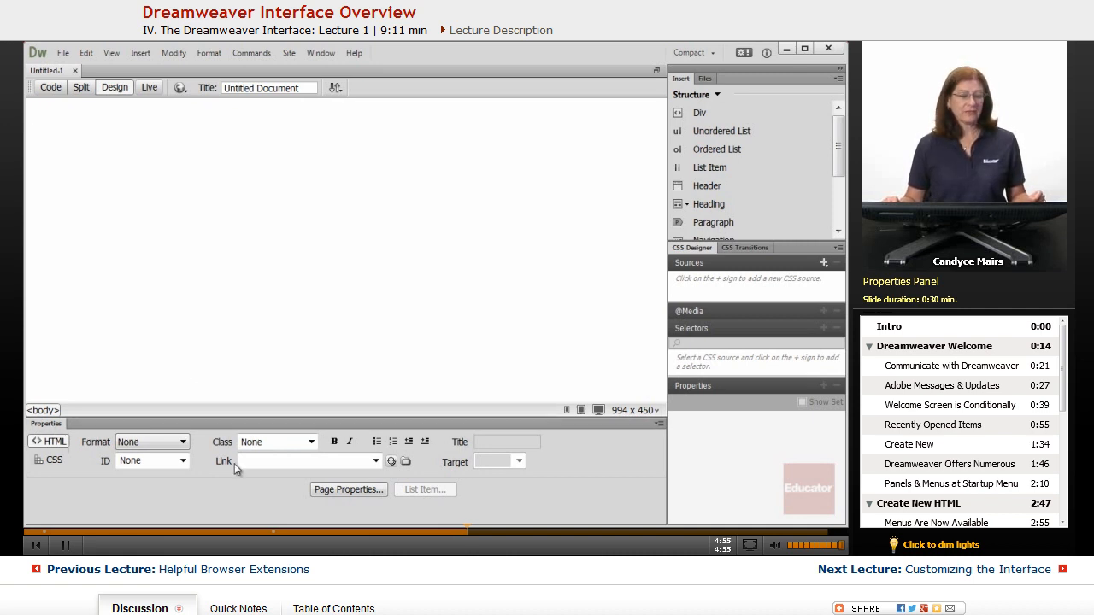
pyautogui.moveTo(619, 459)
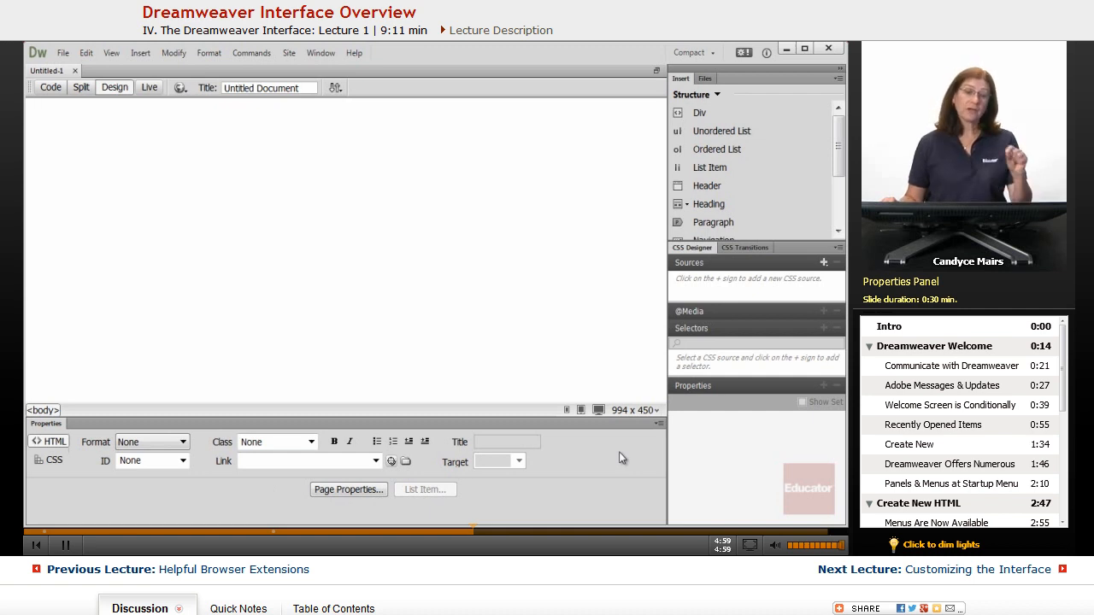
pyautogui.moveTo(458, 239)
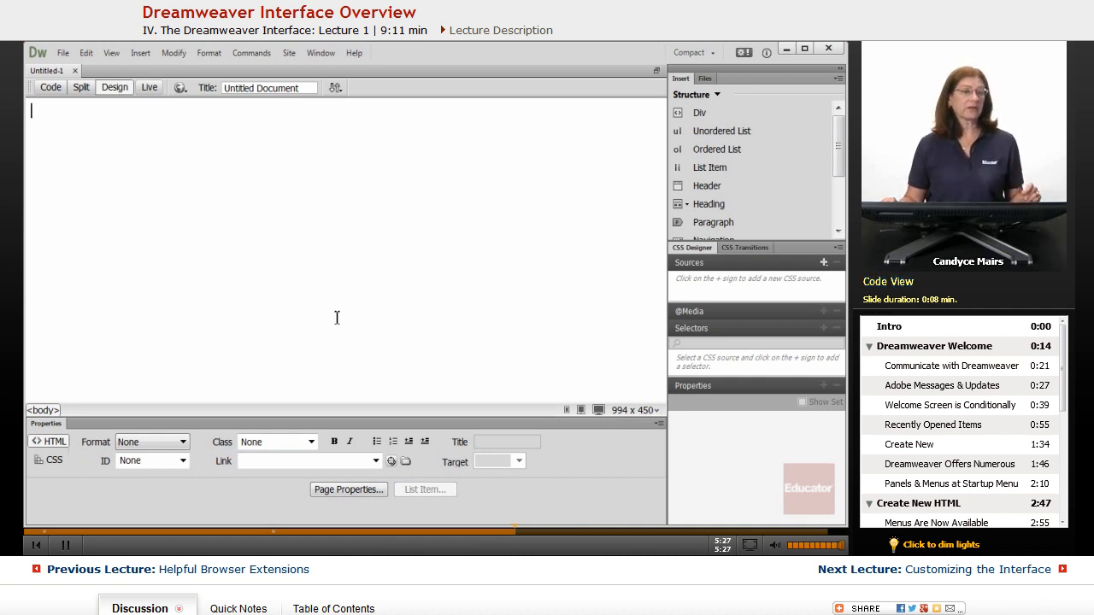
pyautogui.moveTo(52, 87)
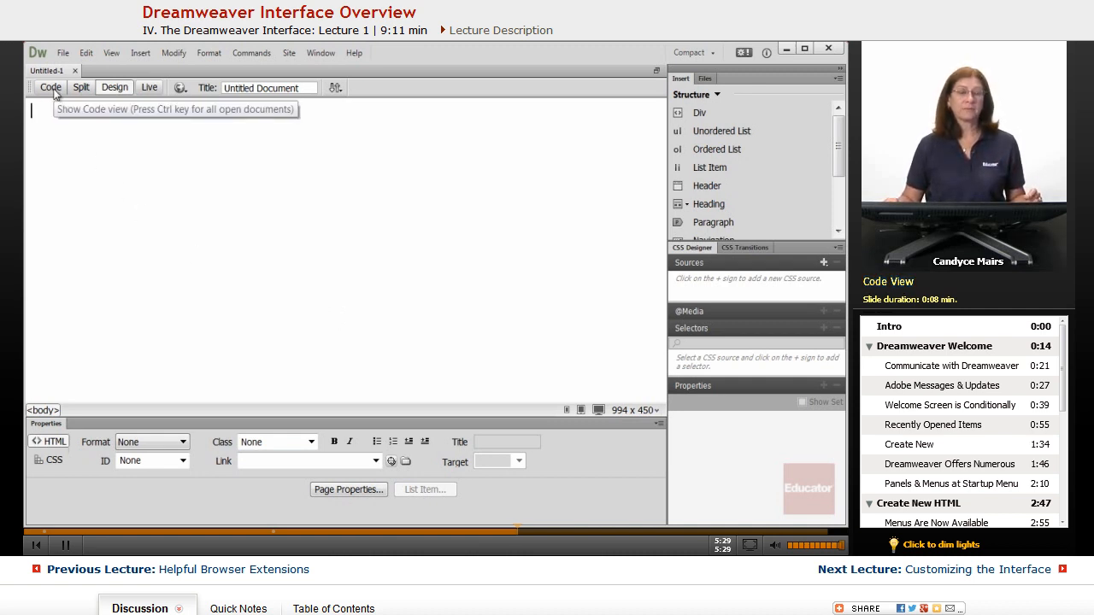
# - Switch the Untitled Document to Code view to show its HTML markup
pyautogui.click(51, 88)
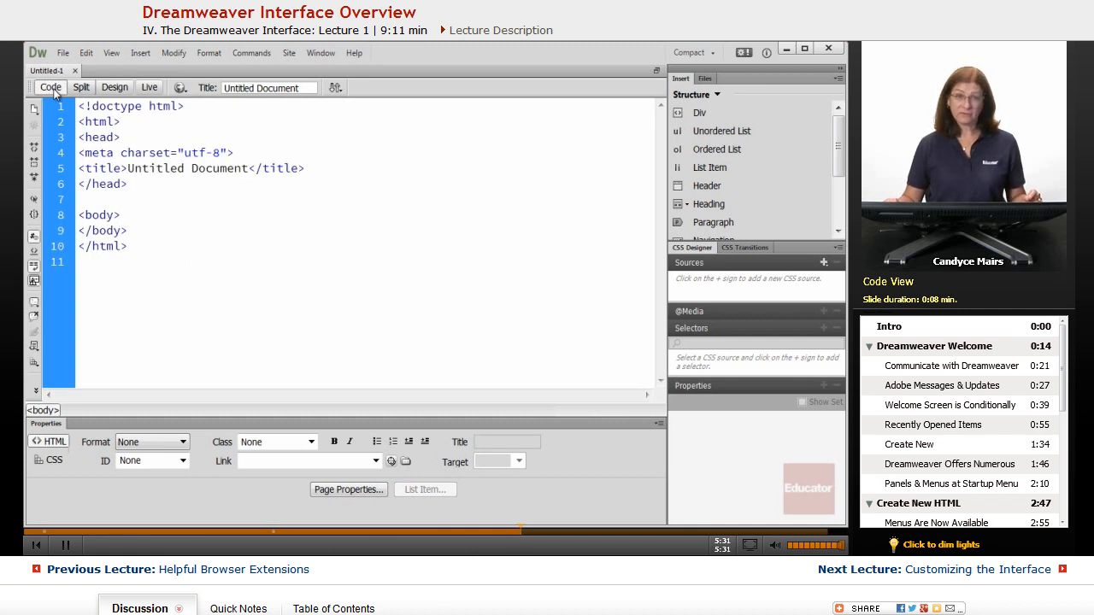
# - Show the document in Split view, then Design view, then back to Split view
pyautogui.click(80, 88)
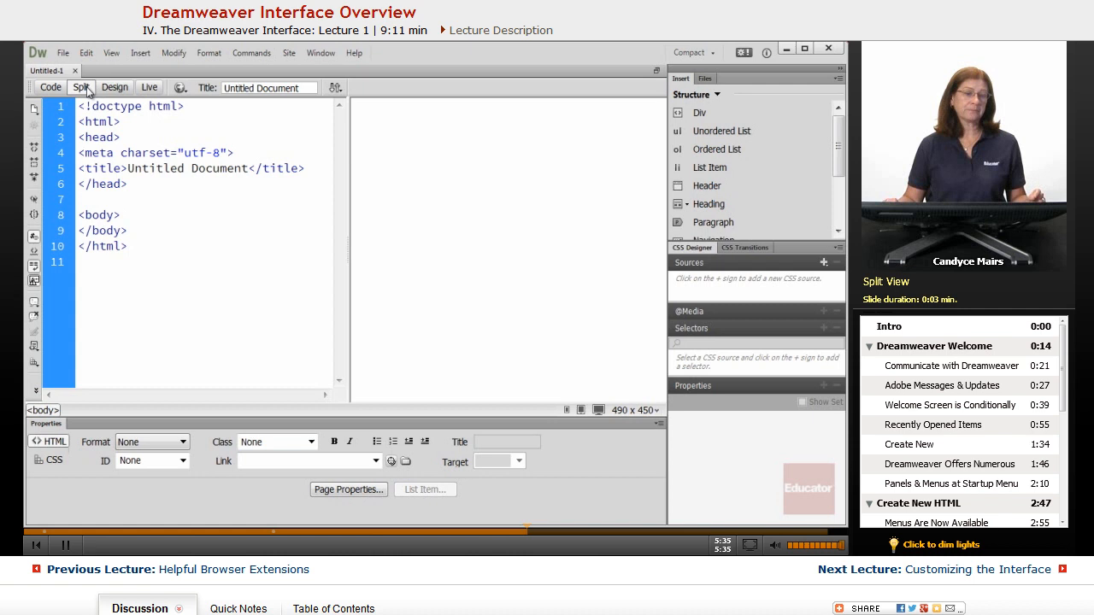
pyautogui.click(115, 88)
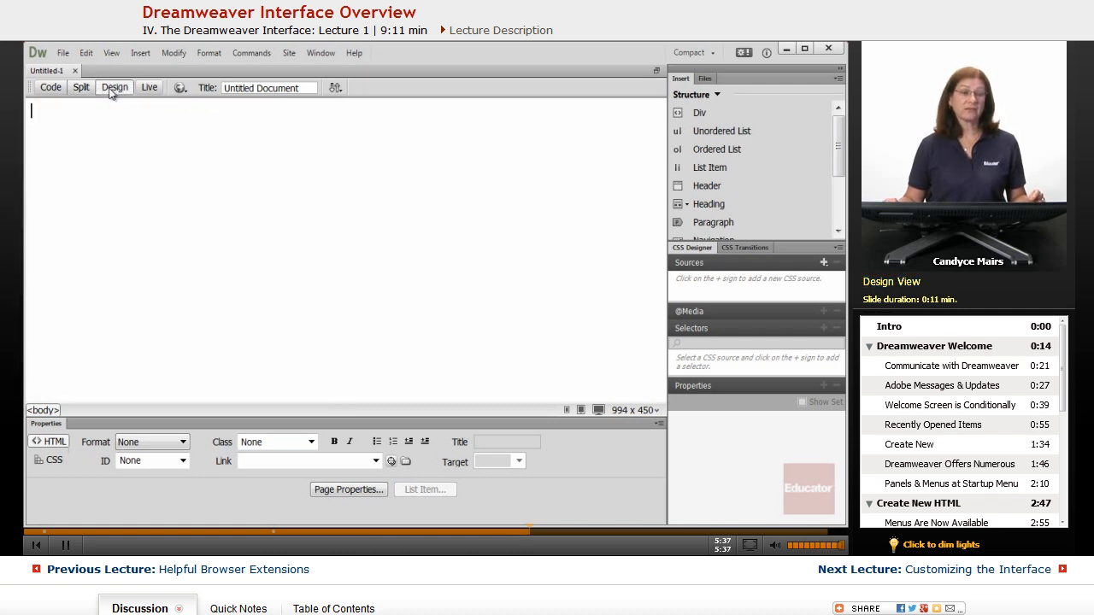
pyautogui.moveTo(249, 284)
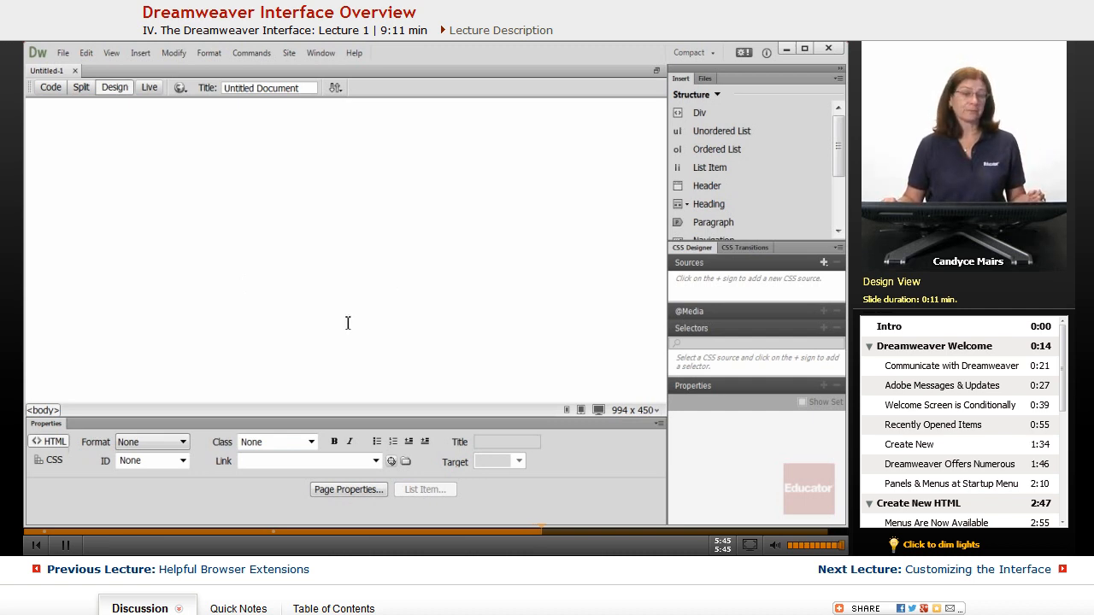
pyautogui.click(80, 87)
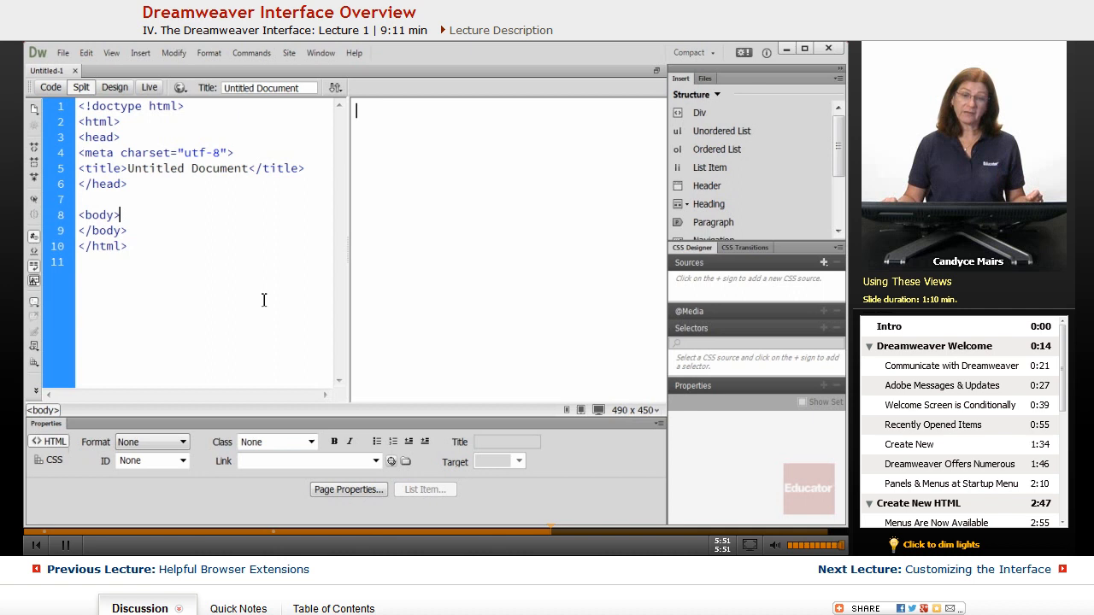
pyautogui.moveTo(558, 302)
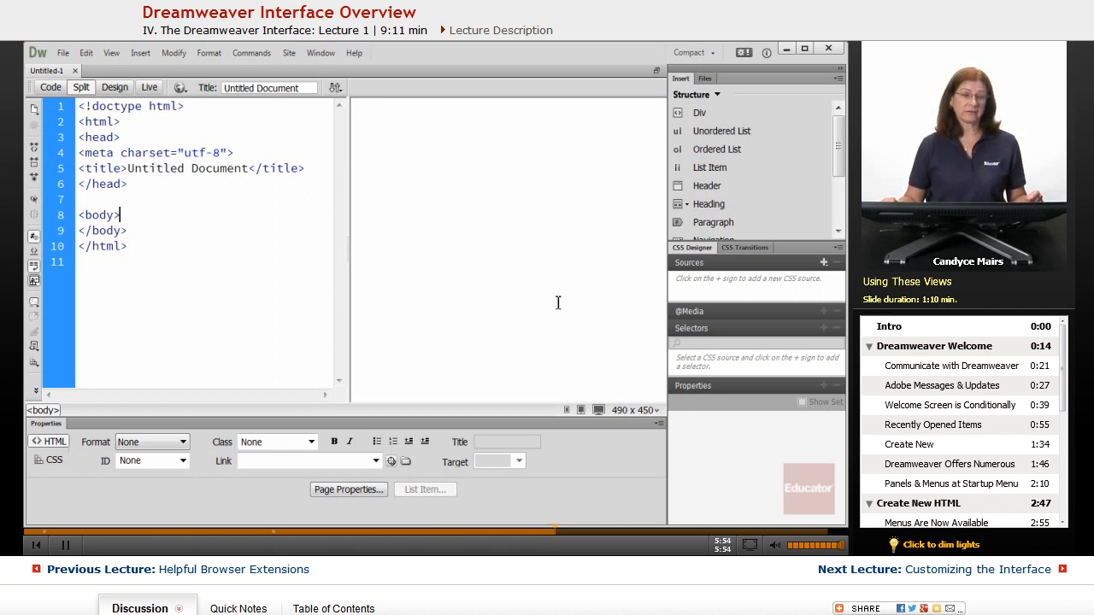
pyautogui.moveTo(80, 87)
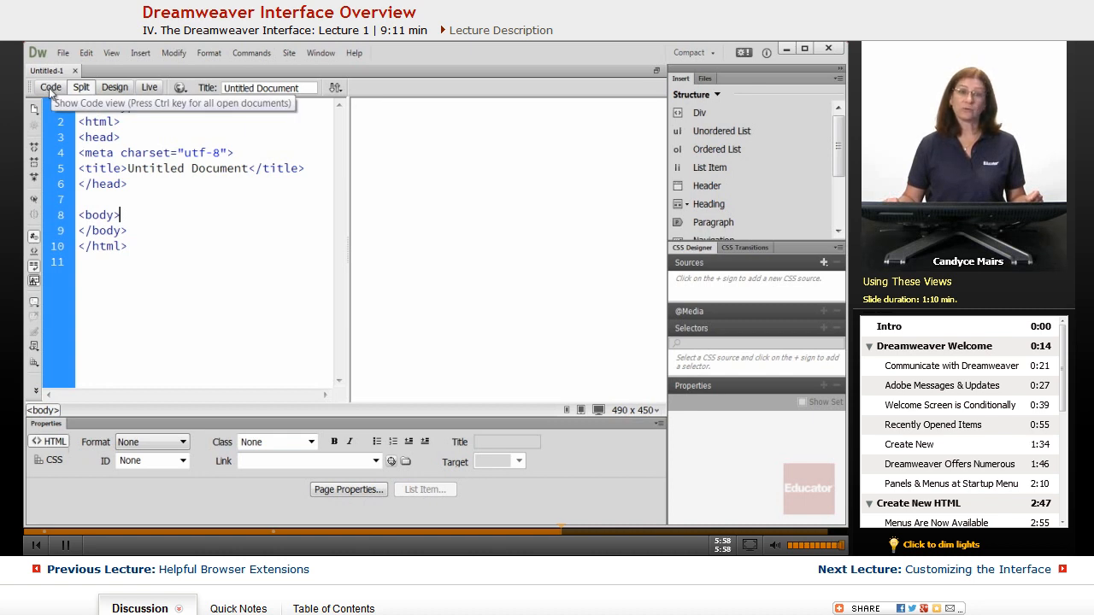
pyautogui.moveTo(550, 301)
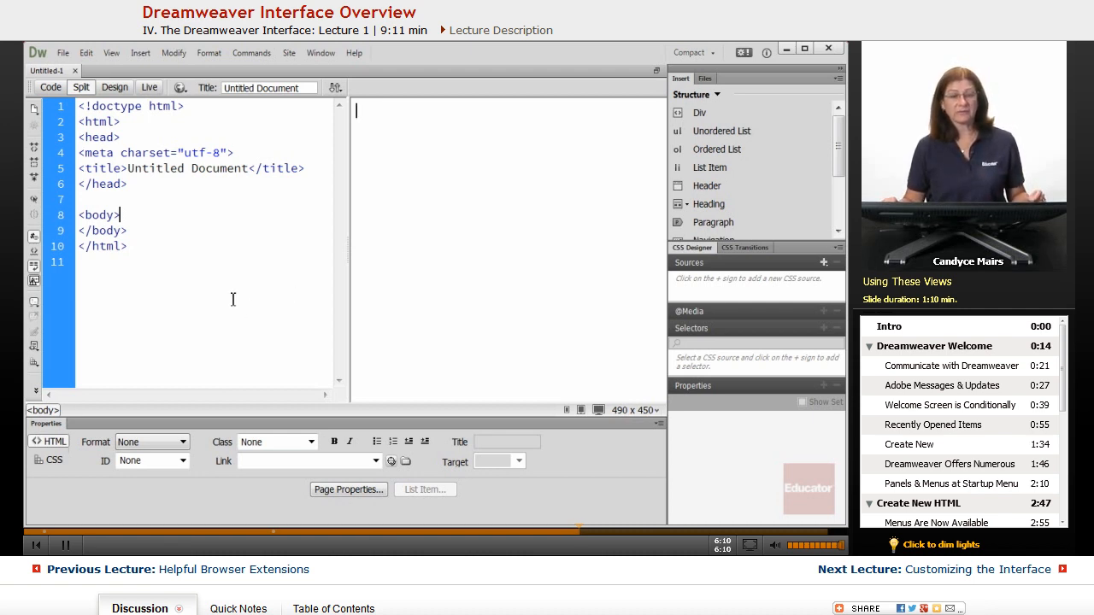
pyautogui.moveTo(485, 304)
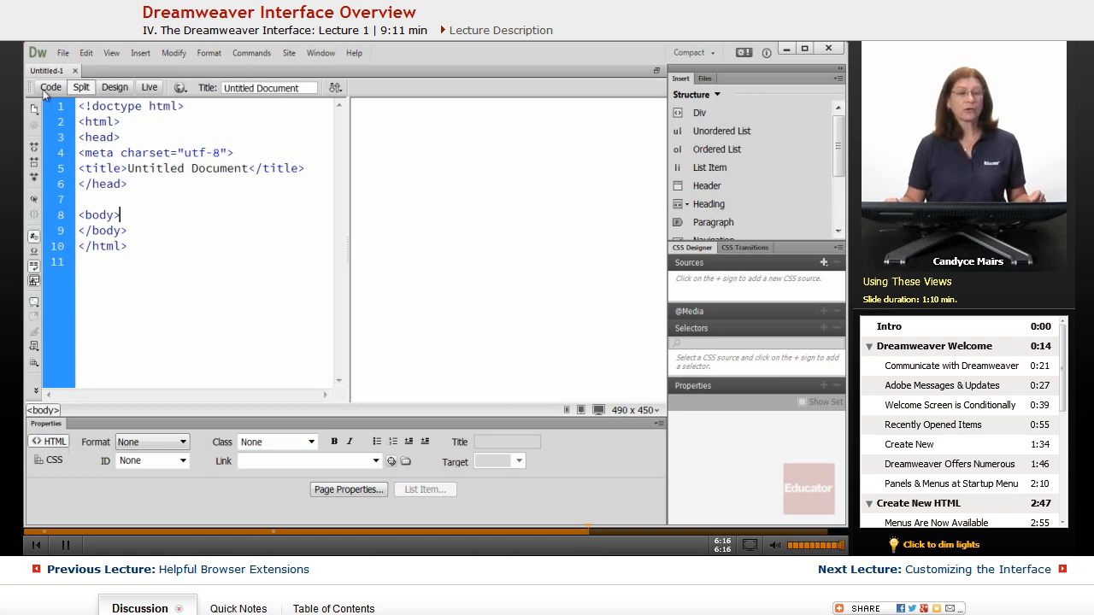
pyautogui.moveTo(114, 87)
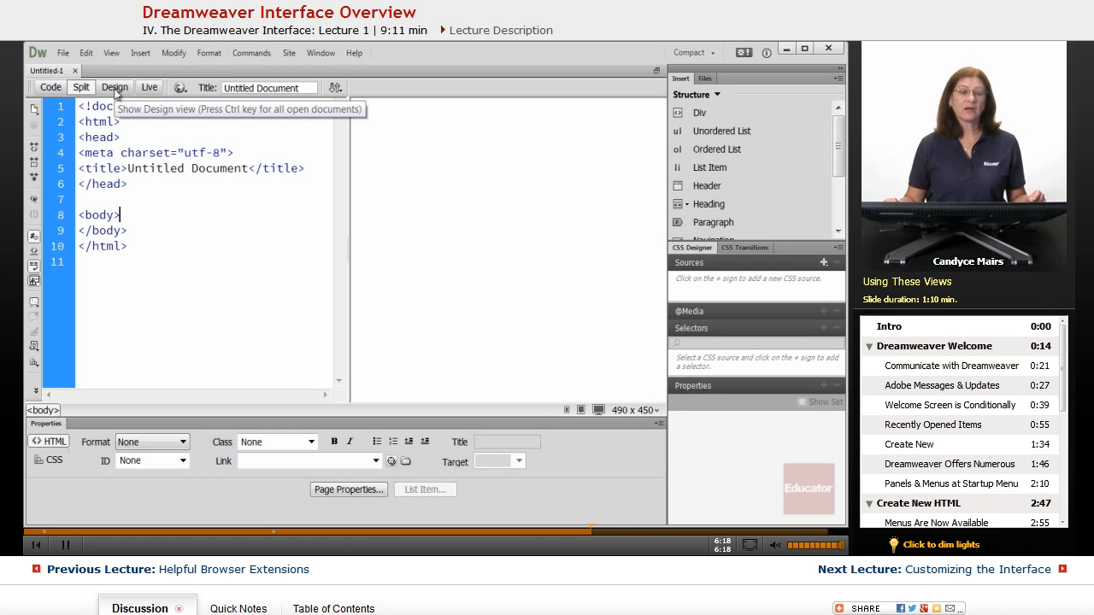
# - Show the page in Design view briefly, then switch to Code view only
pyautogui.click(113, 87)
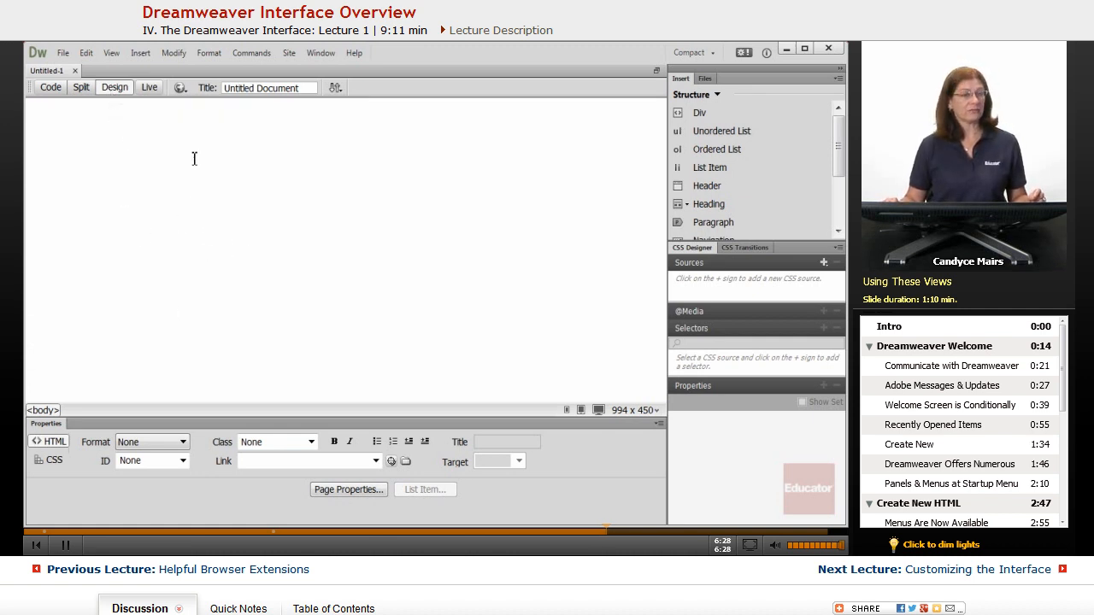
pyautogui.click(51, 88)
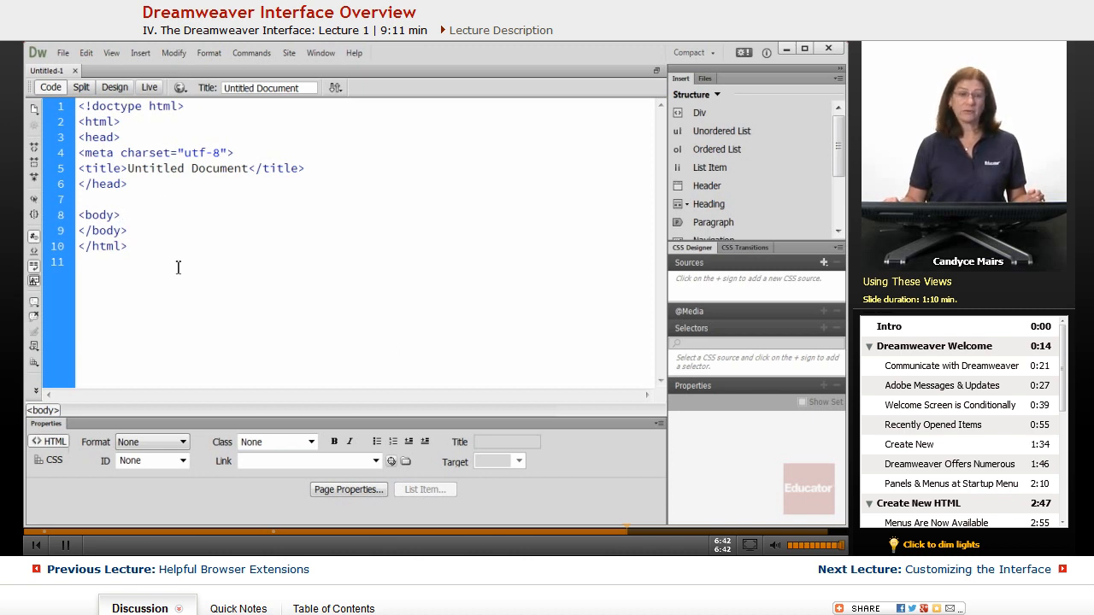
# - Switch the Untitled Document back to Design view, hiding its code
pyautogui.click(115, 87)
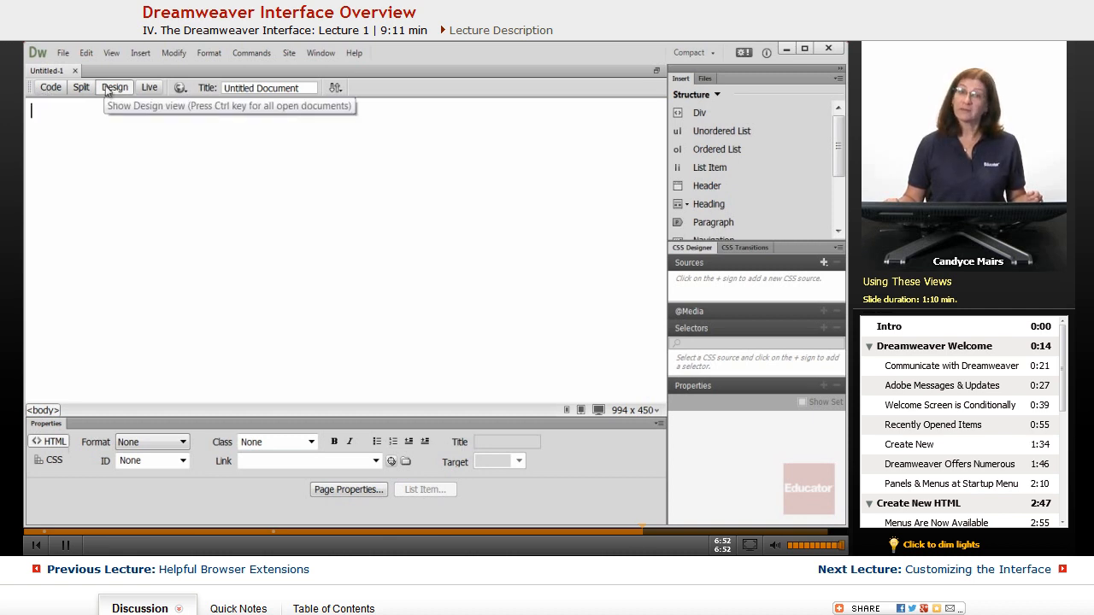
pyautogui.moveTo(226, 198)
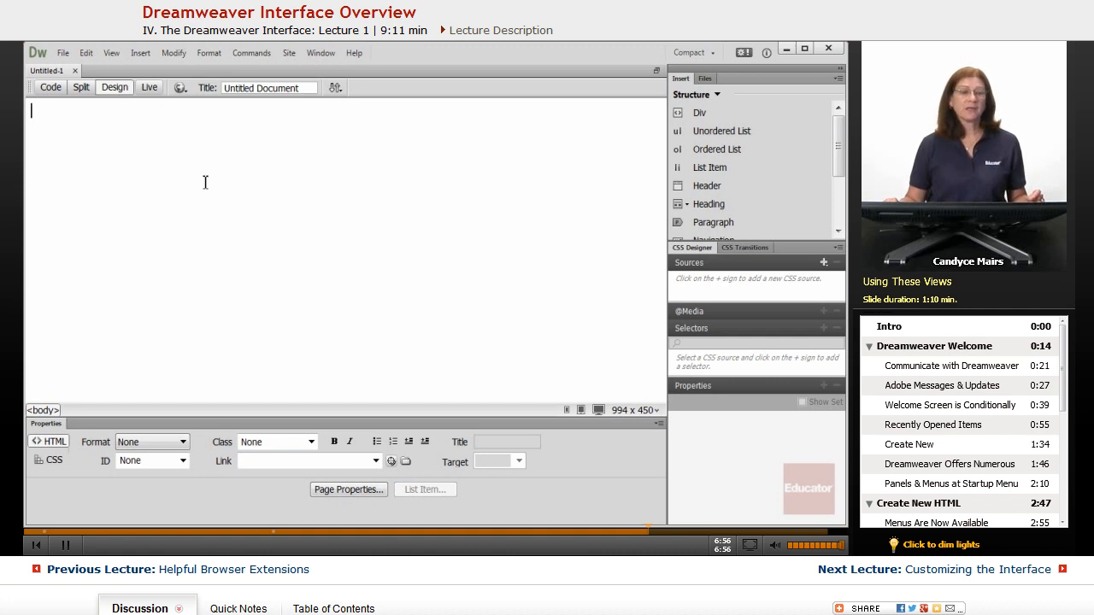
pyautogui.moveTo(149, 87)
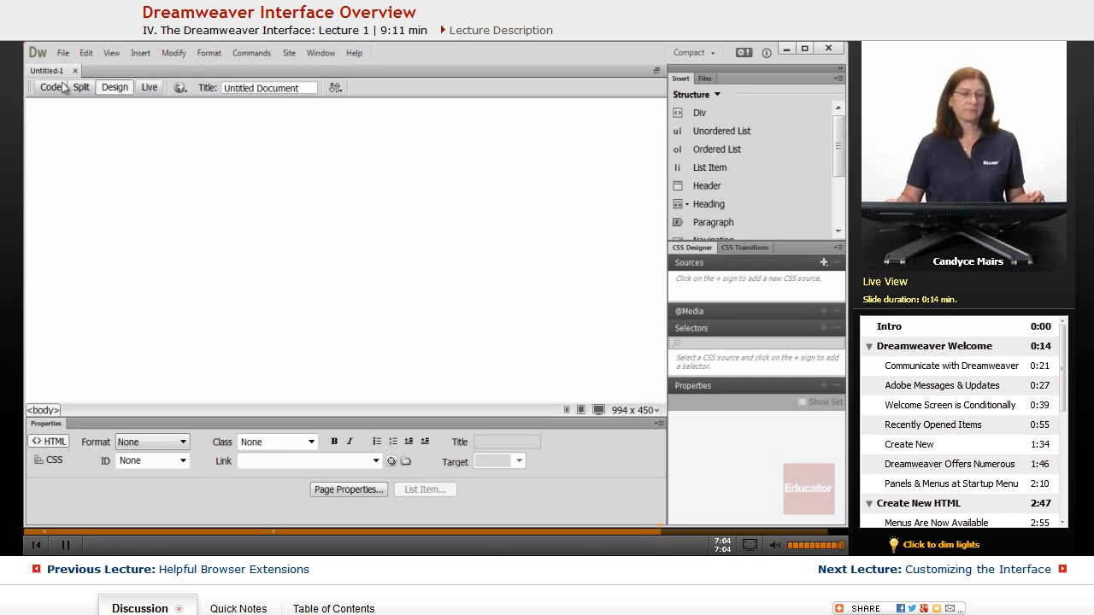
pyautogui.moveTo(115, 87)
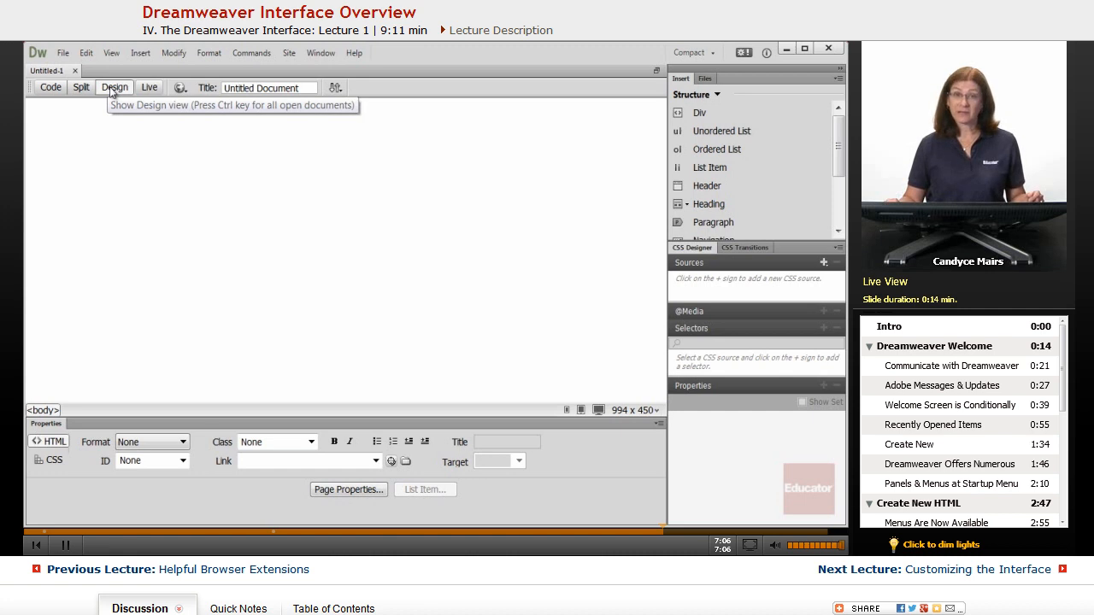
pyautogui.moveTo(148, 87)
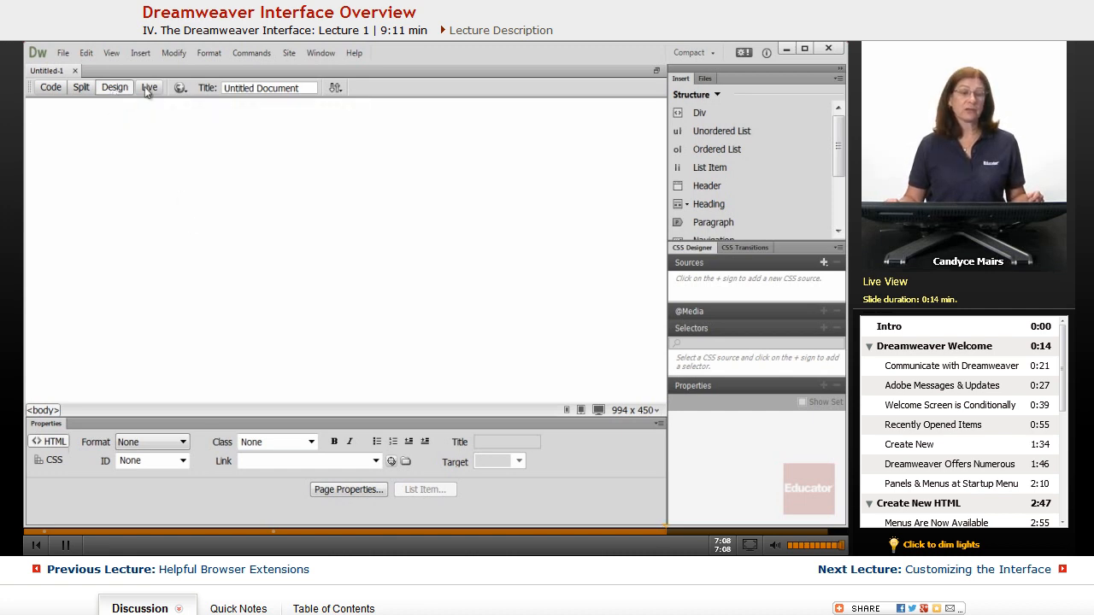
pyautogui.moveTo(179, 89)
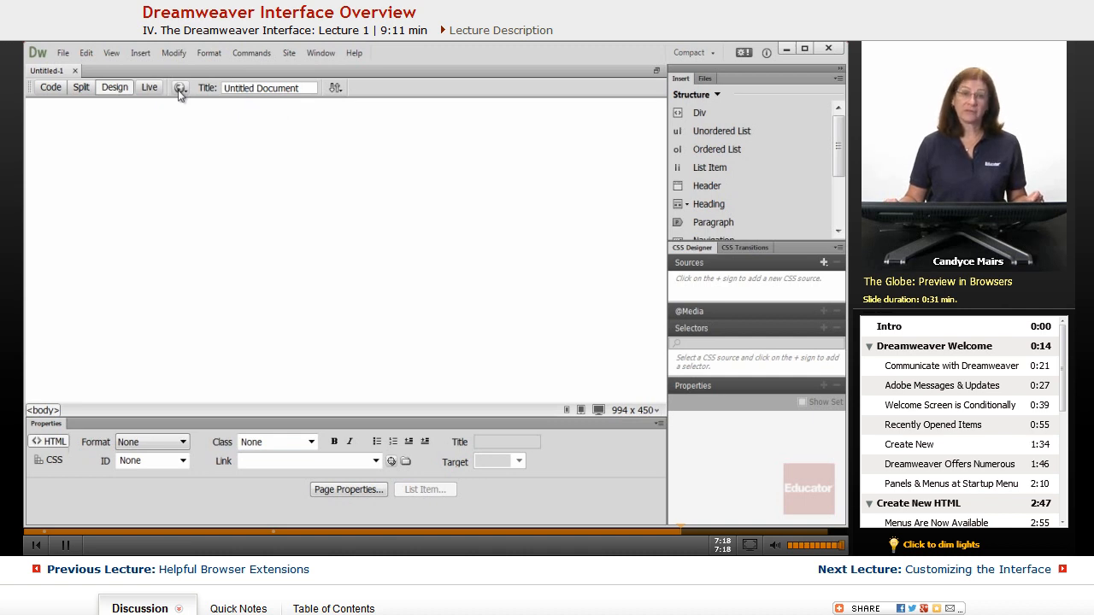
pyautogui.click(180, 87)
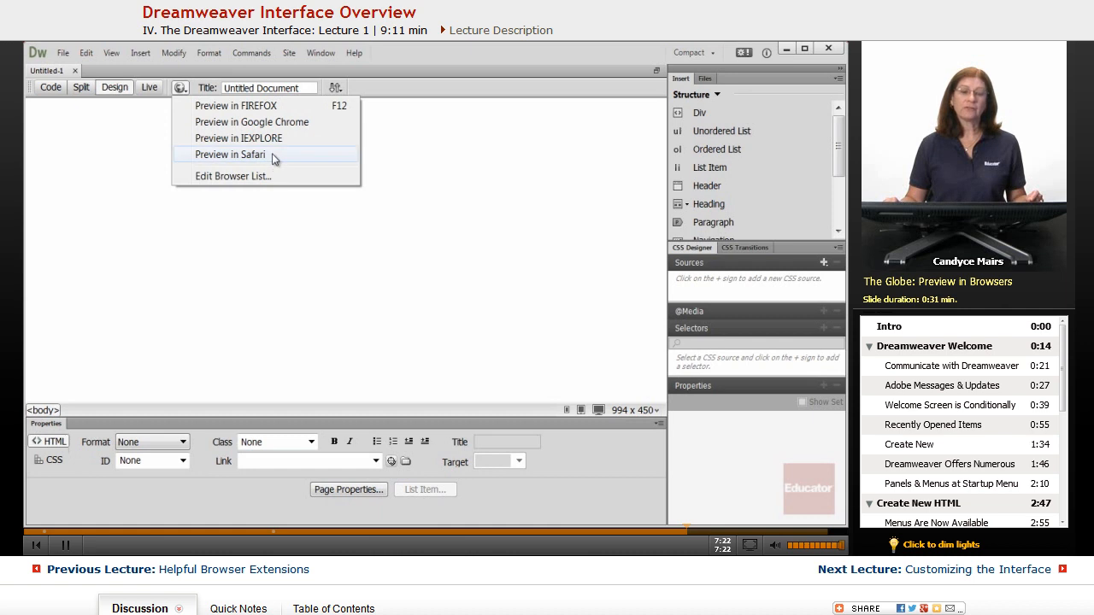
pyautogui.moveTo(359, 304)
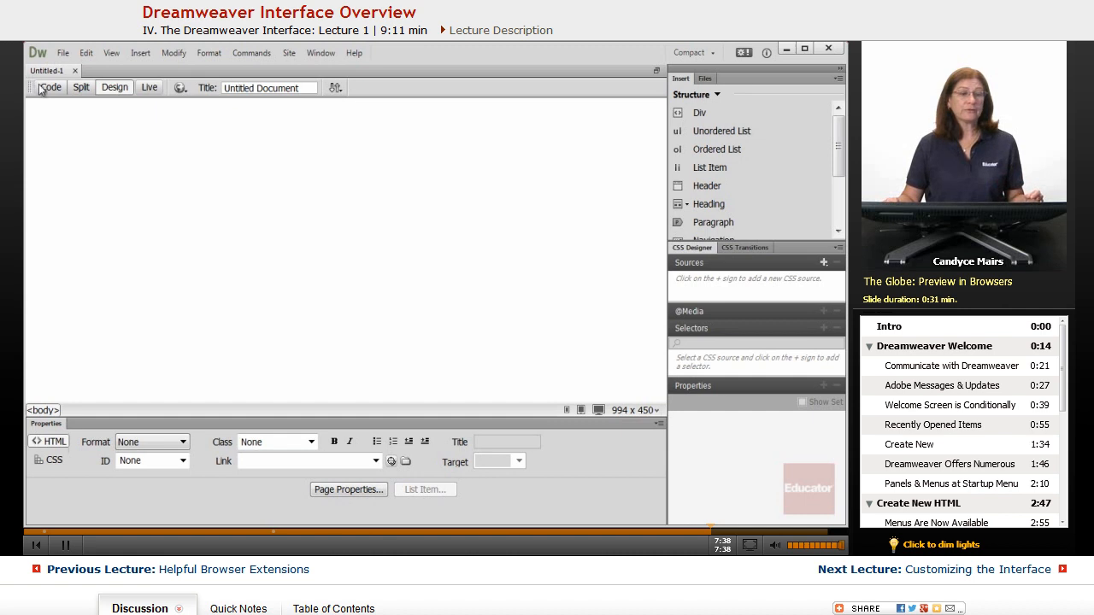
pyautogui.moveTo(149, 88)
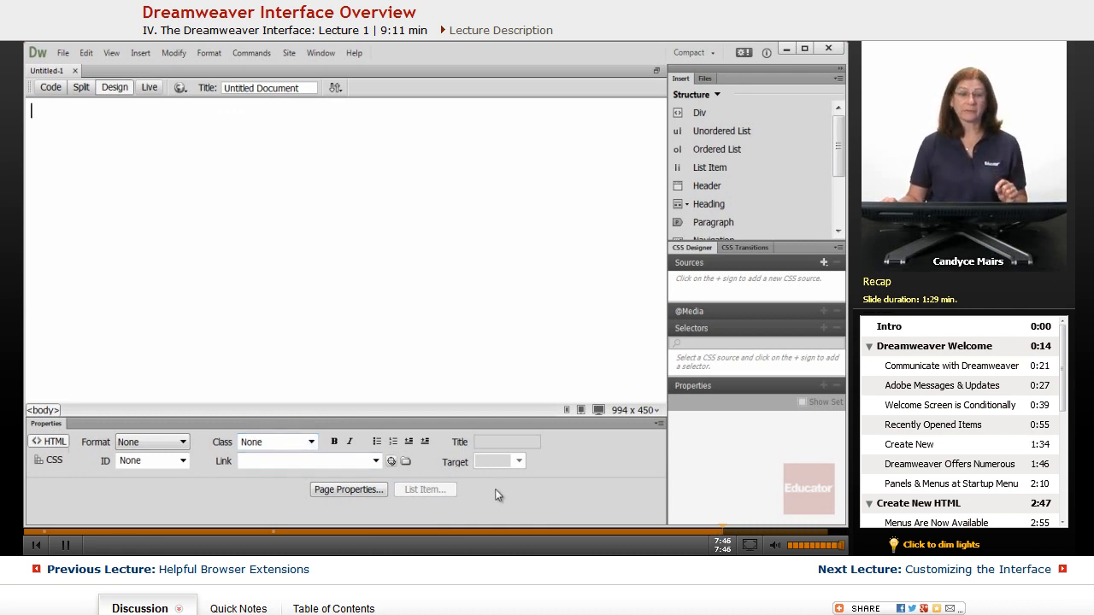
pyautogui.moveTo(766, 85)
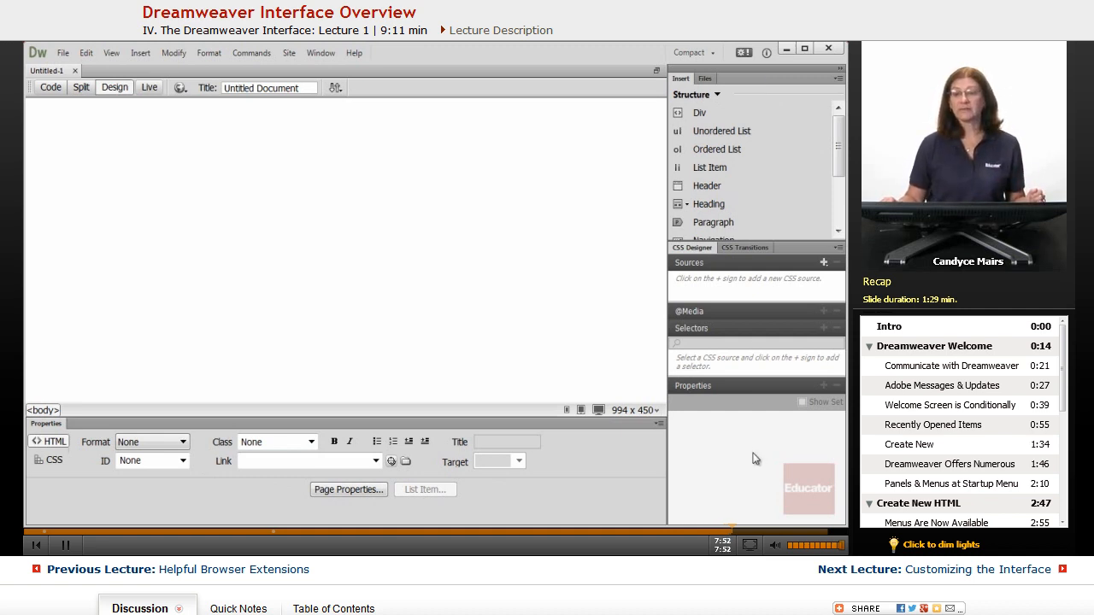
pyautogui.moveTo(742, 191)
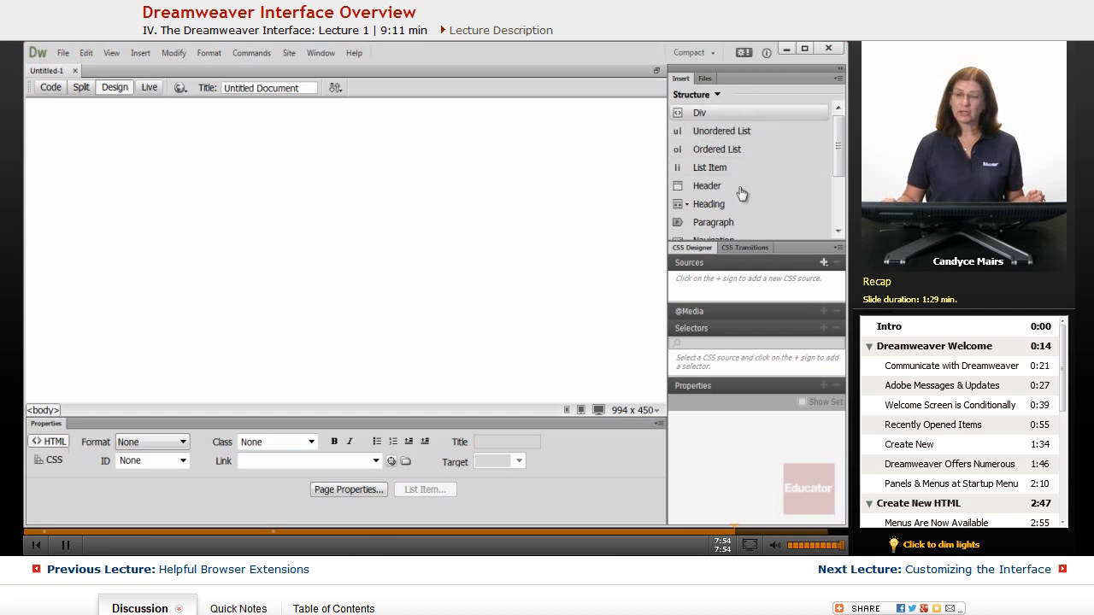
pyautogui.moveTo(742, 482)
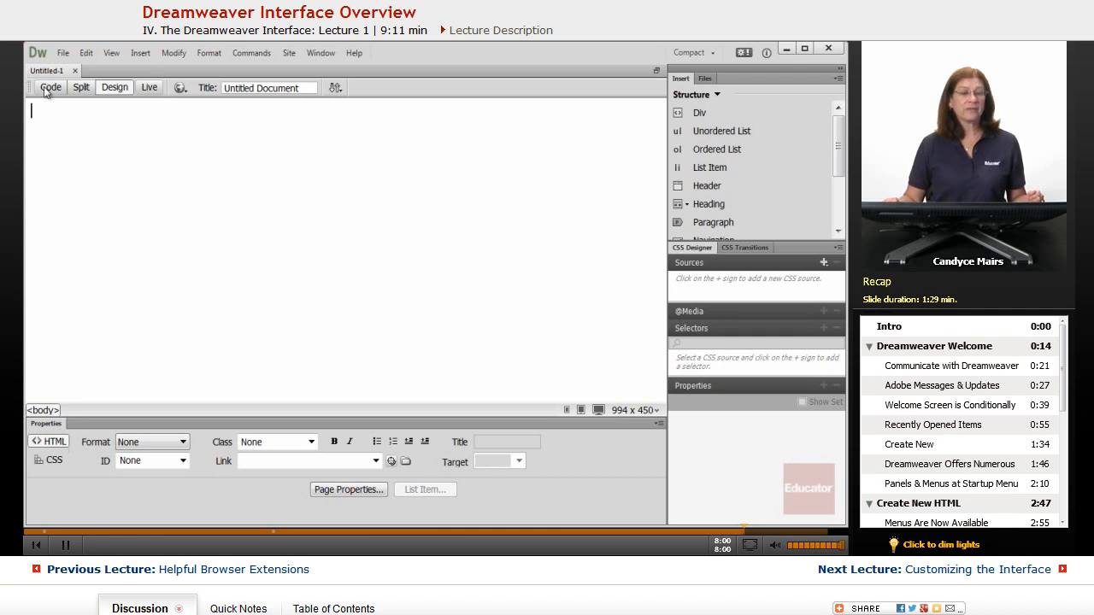
pyautogui.moveTo(115, 85)
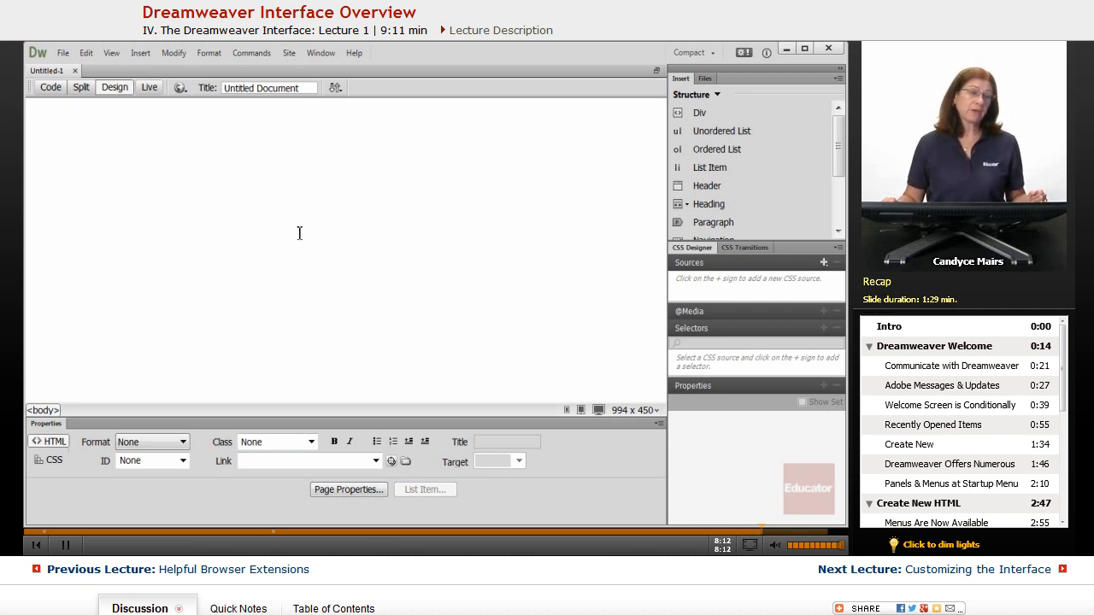
pyautogui.moveTo(41, 58)
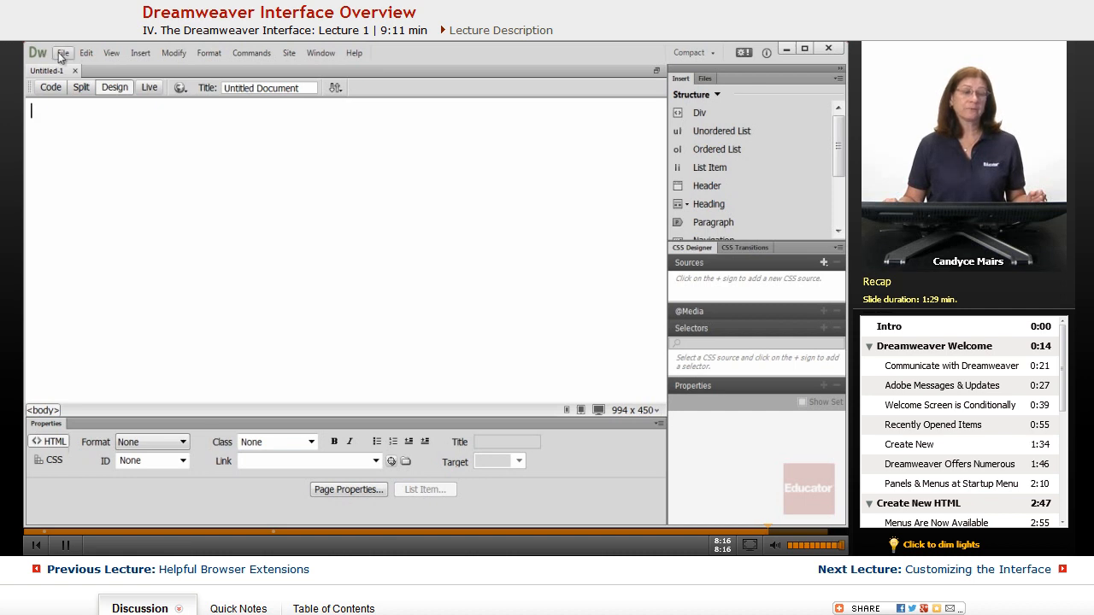
pyautogui.moveTo(145, 204)
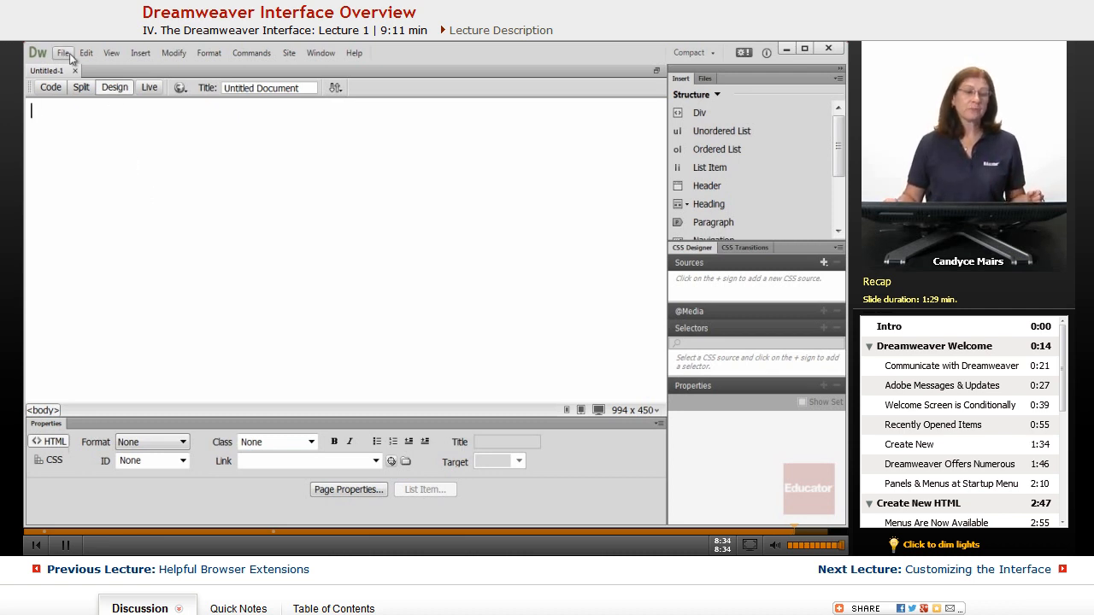
pyautogui.moveTo(321, 53)
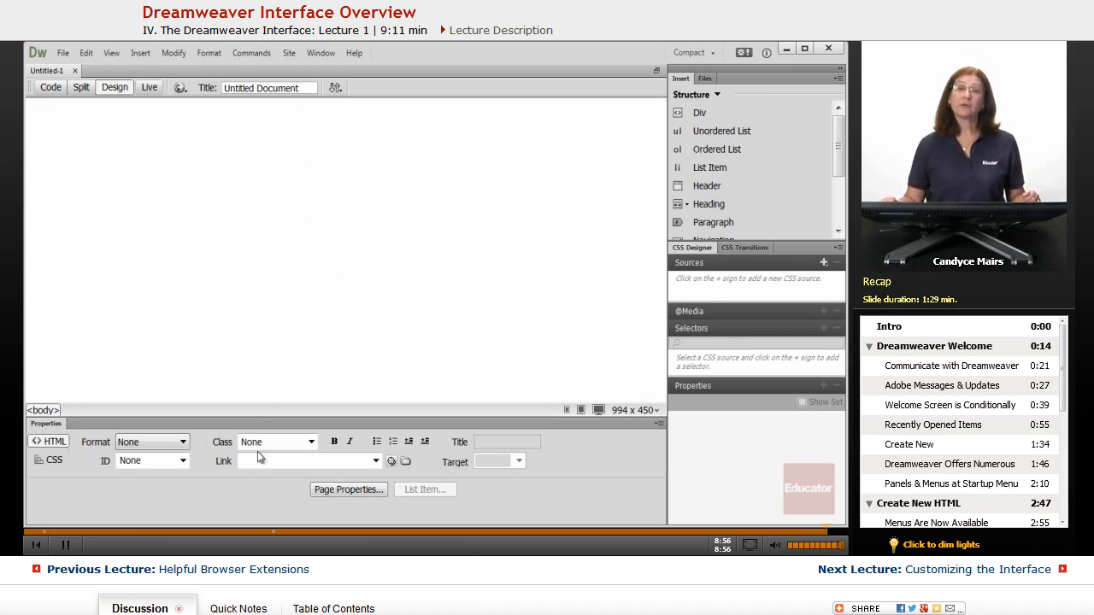
pyautogui.moveTo(321, 53)
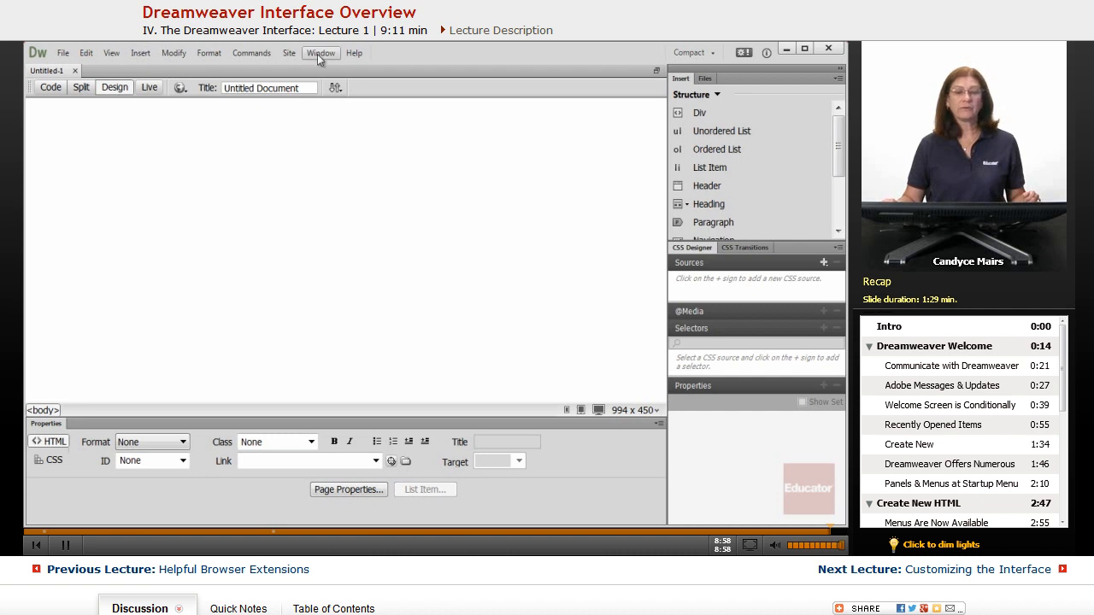